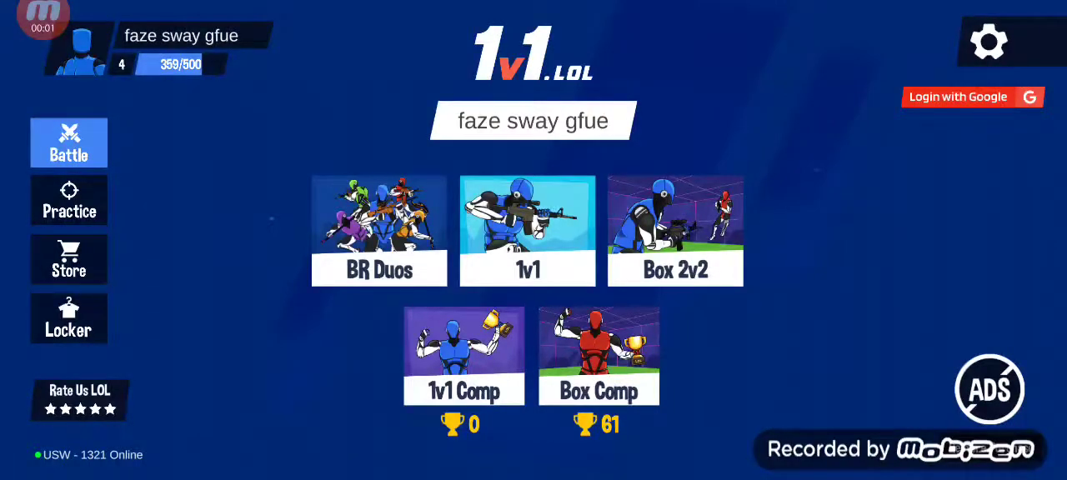
# Step: Start a 1v1 match and win the build fight, earning +55 XP
pyautogui.click(527, 231)
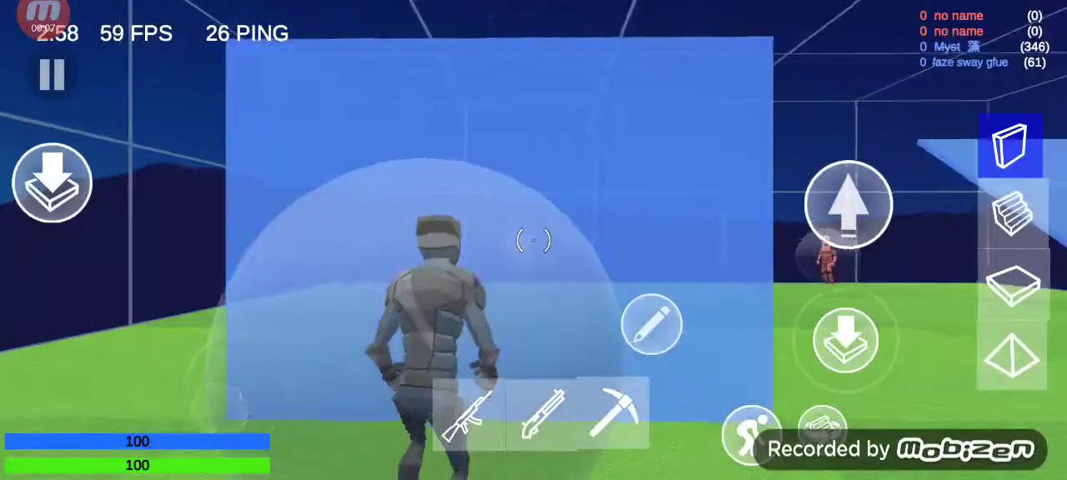
pyautogui.click(1010, 356)
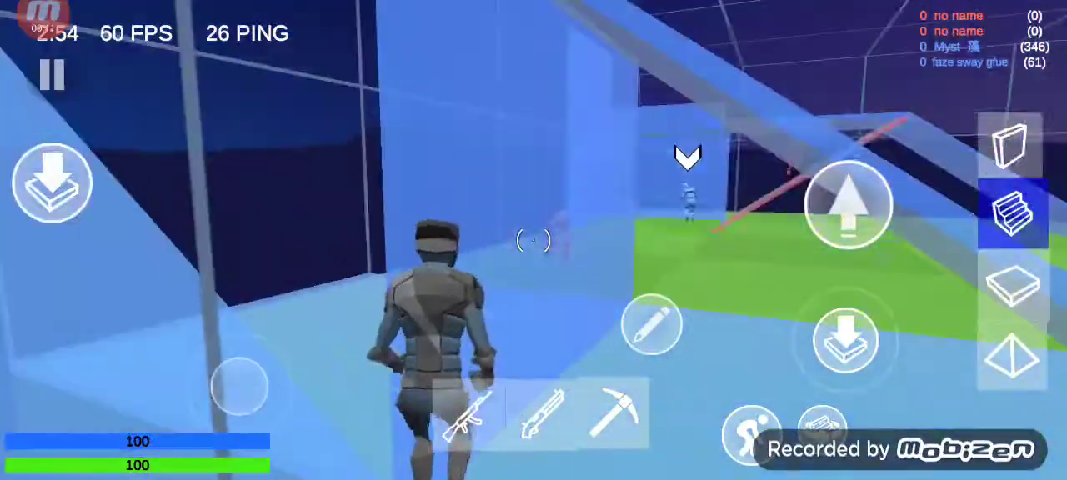
pyautogui.click(540, 414)
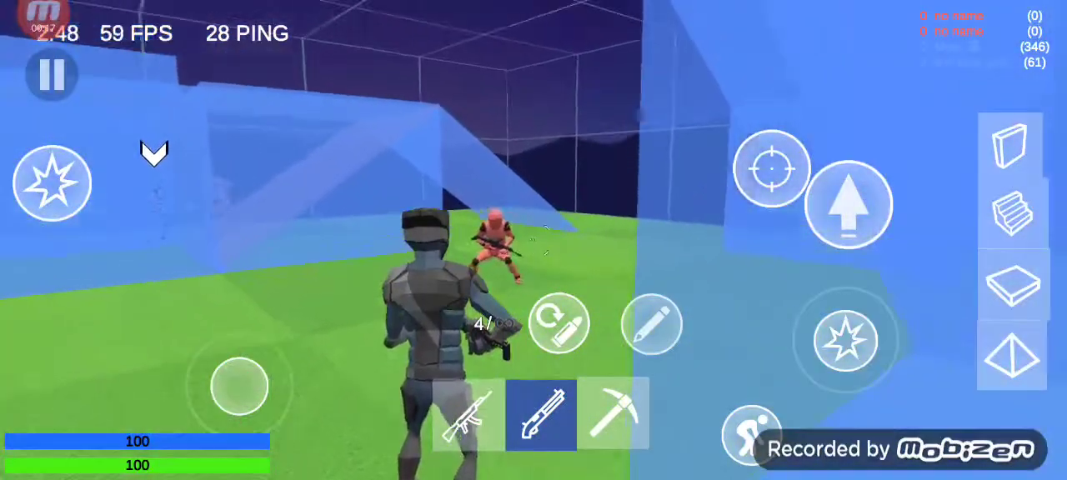
pyautogui.click(467, 413)
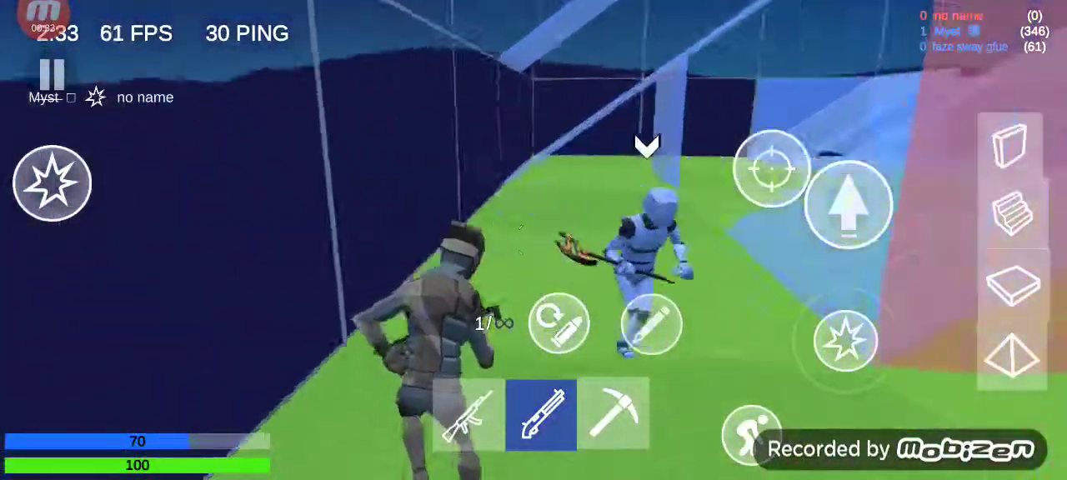
pyautogui.click(468, 414)
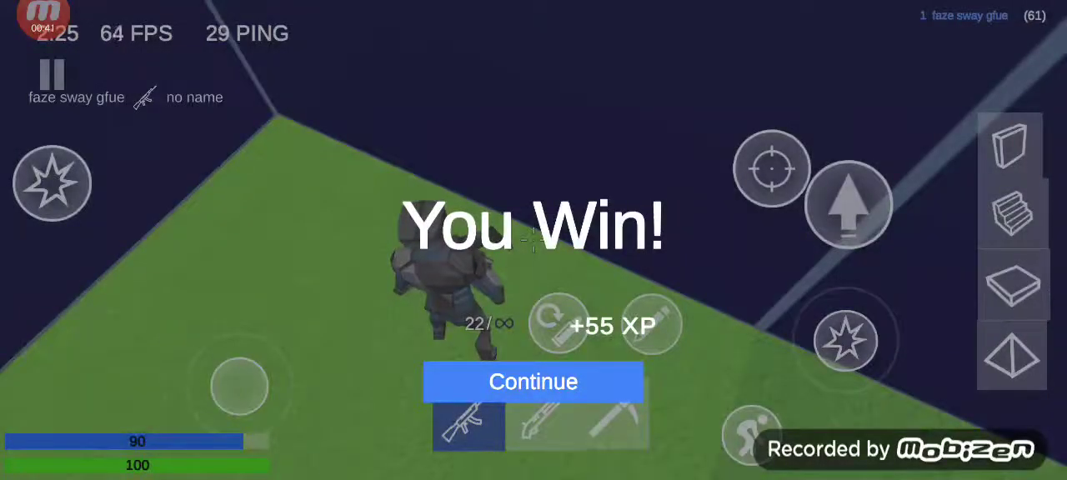
# Step: Return to the lobby, start a second 1v1 match, and build ramps and floors
pyautogui.click(532, 382)
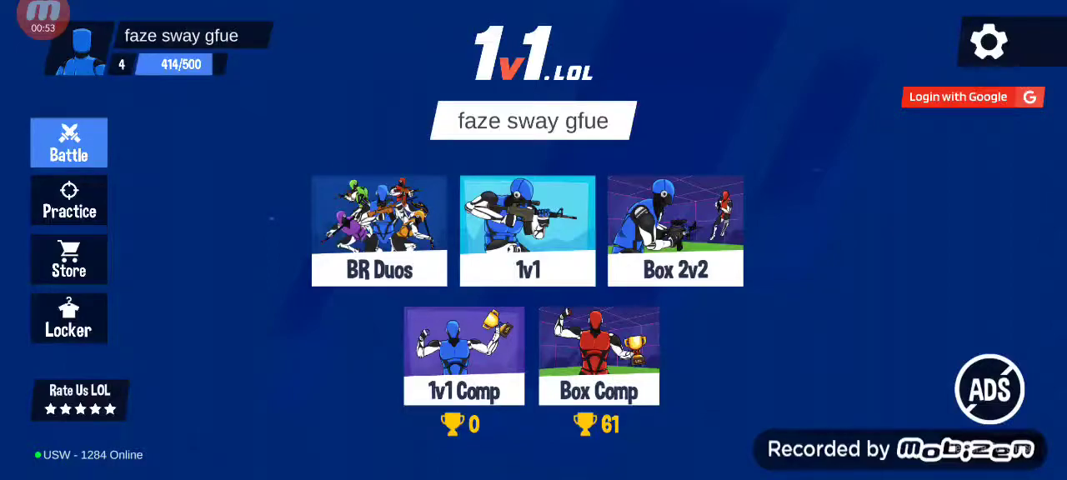
pyautogui.click(527, 231)
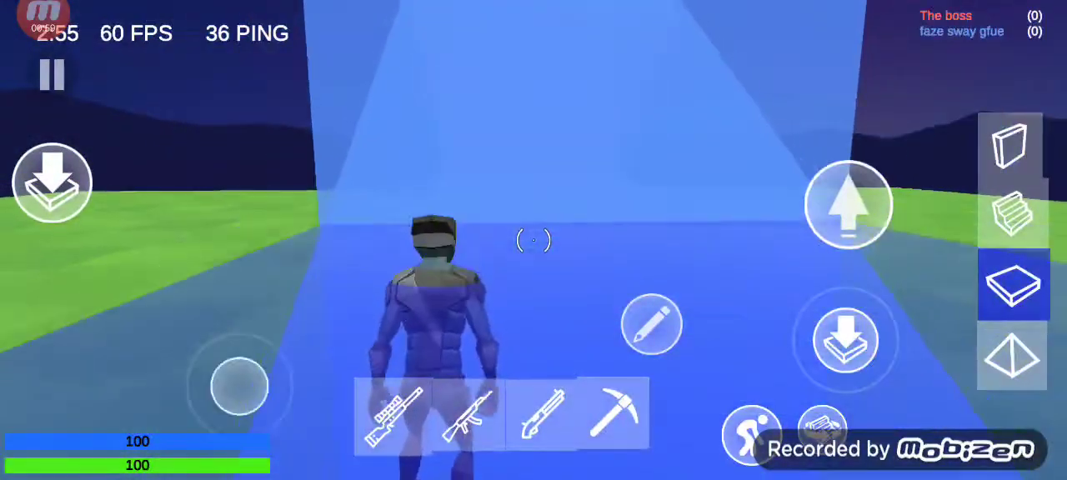
pyautogui.click(1012, 213)
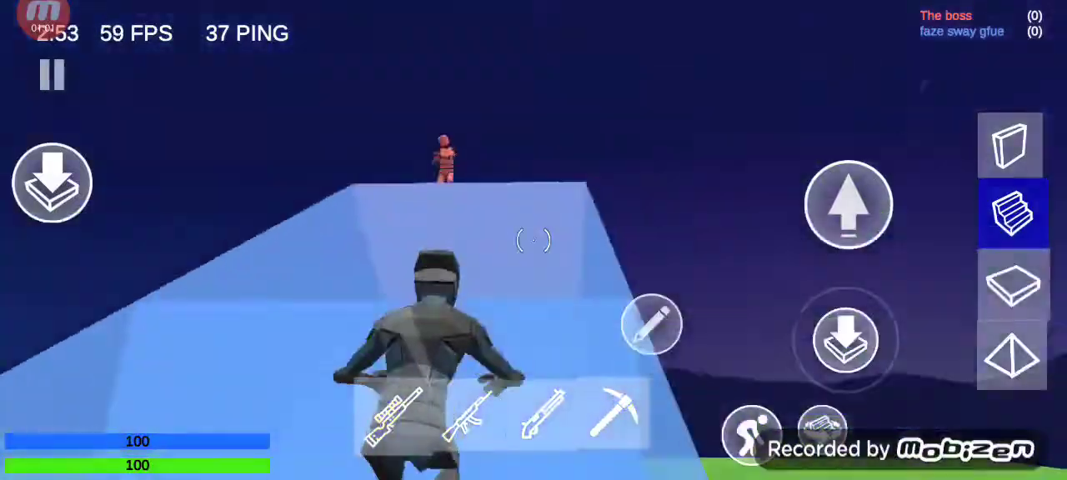
pyautogui.click(1011, 283)
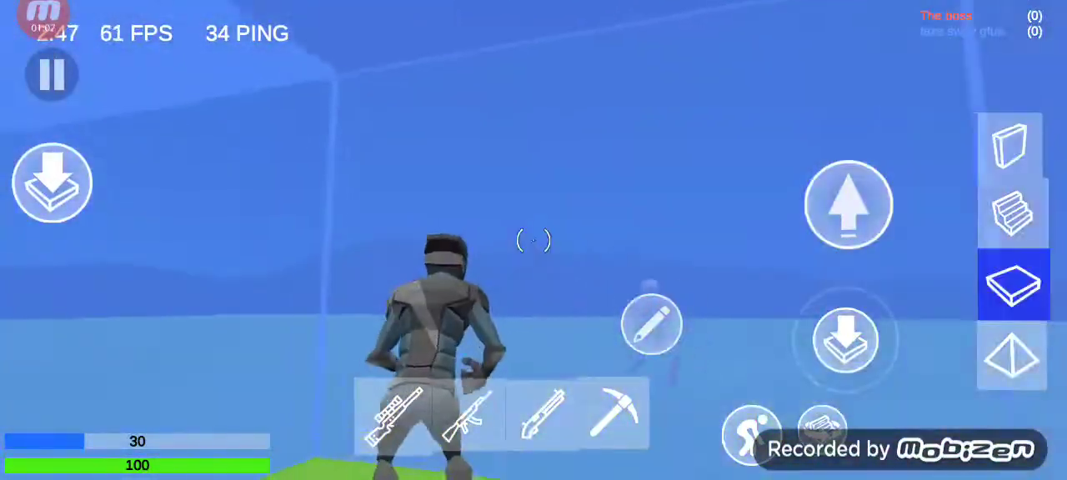
pyautogui.click(540, 414)
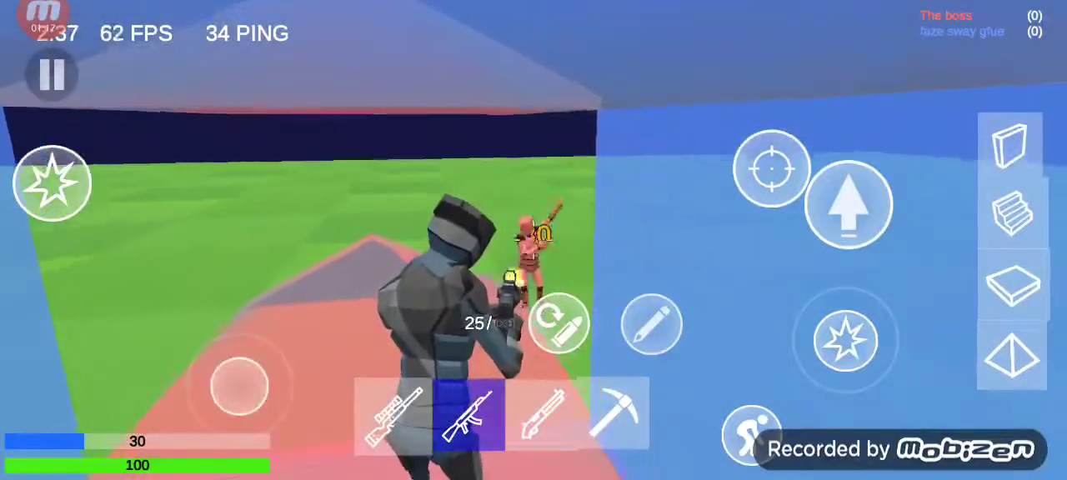
# Step: Build walls while fighting, finish the match, and queue another 1v1
pyautogui.click(541, 413)
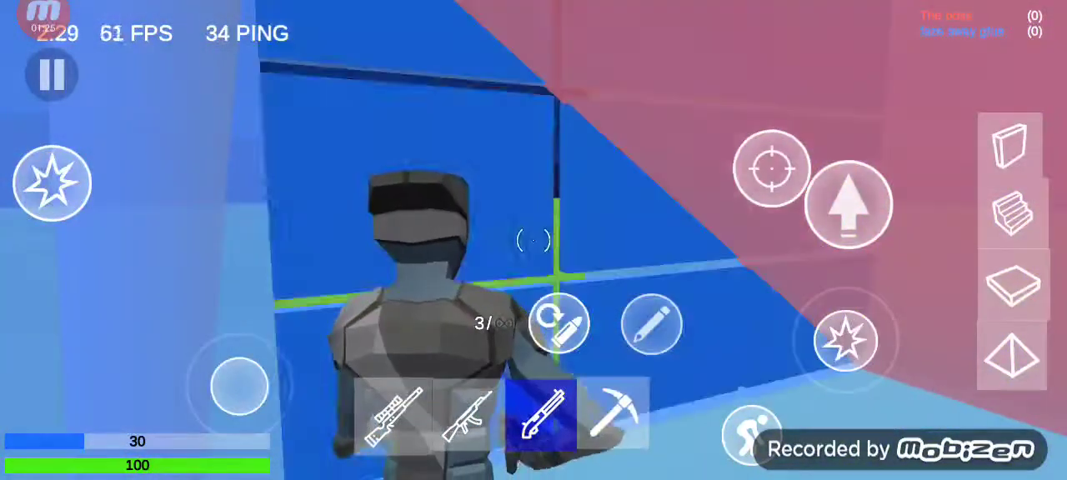
pyautogui.click(1010, 146)
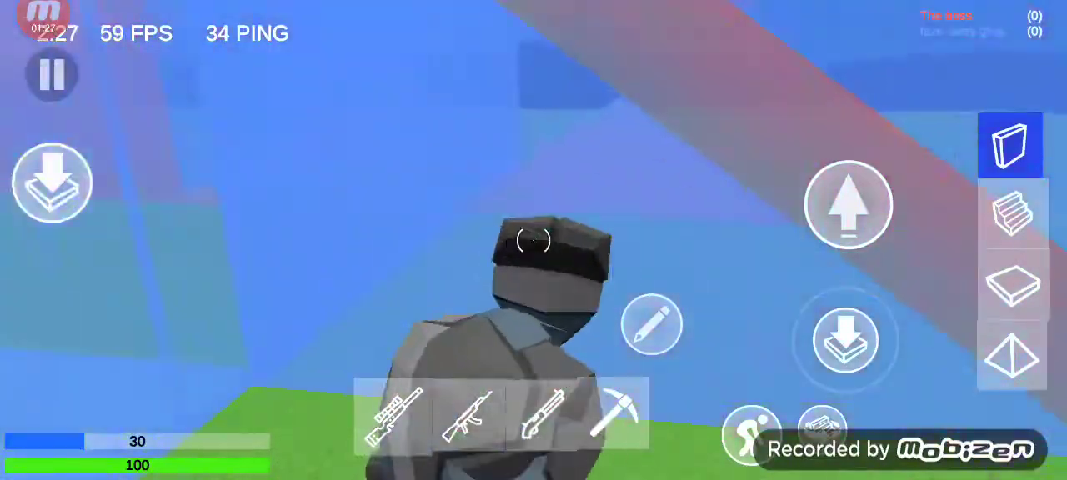
pyautogui.click(612, 412)
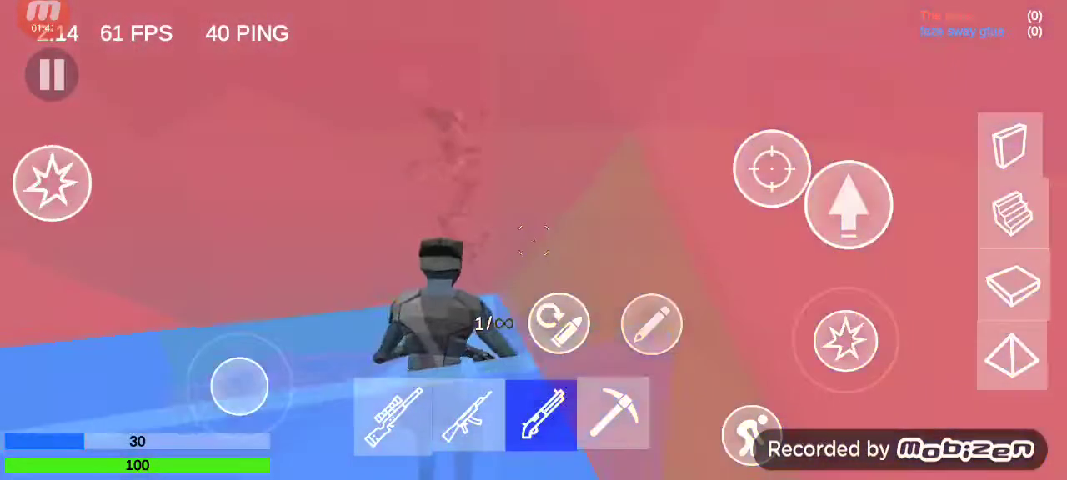
pyautogui.click(469, 417)
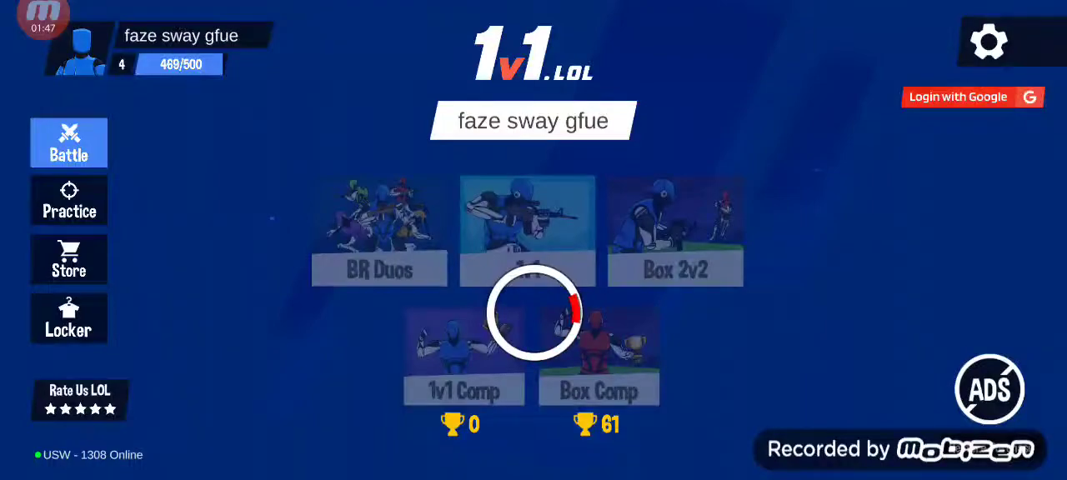
# Step: Play the short third 1v1 match and return to the lobby at 482/500 XP
pyautogui.click(527, 232)
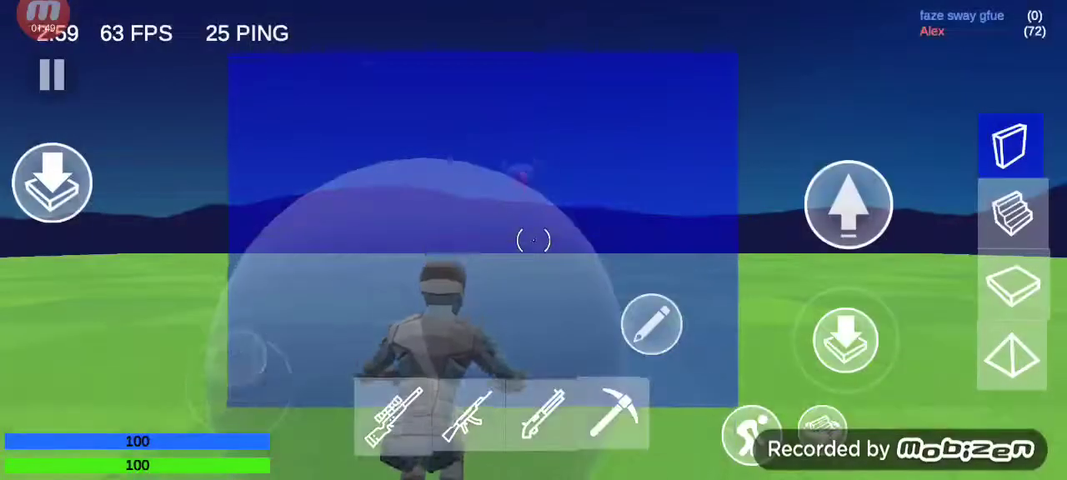
pyautogui.click(542, 415)
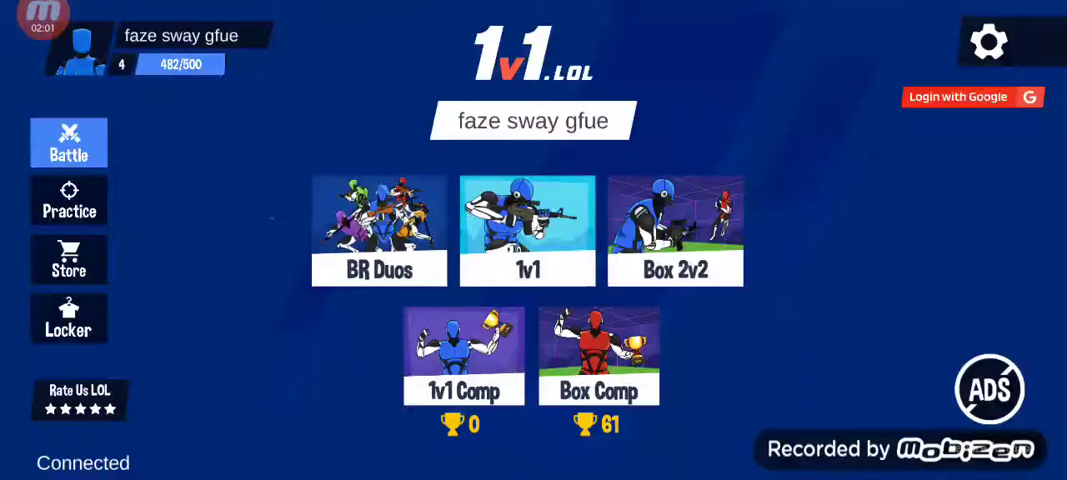
# Step: Start a new 1v1 match and build floors while engaging the opponent
pyautogui.click(527, 230)
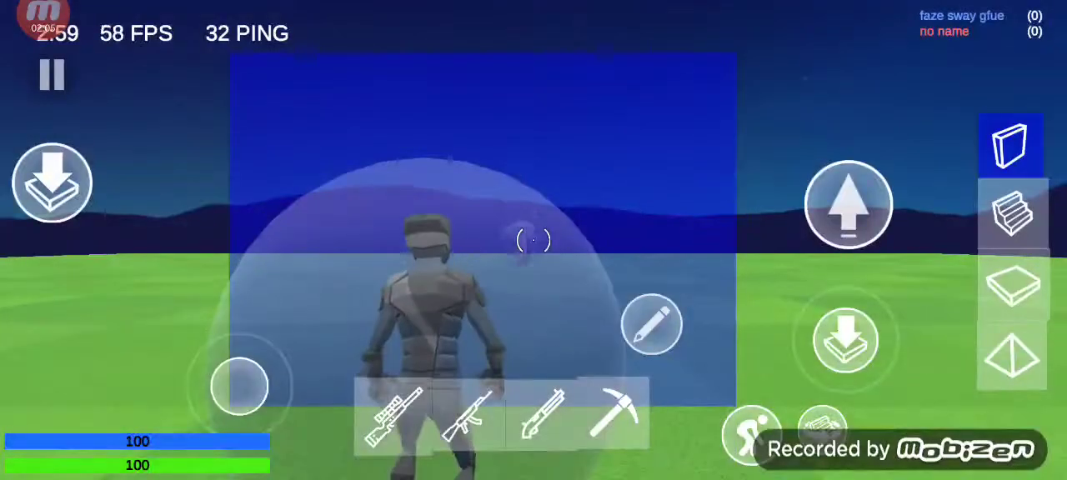
pyautogui.click(1010, 284)
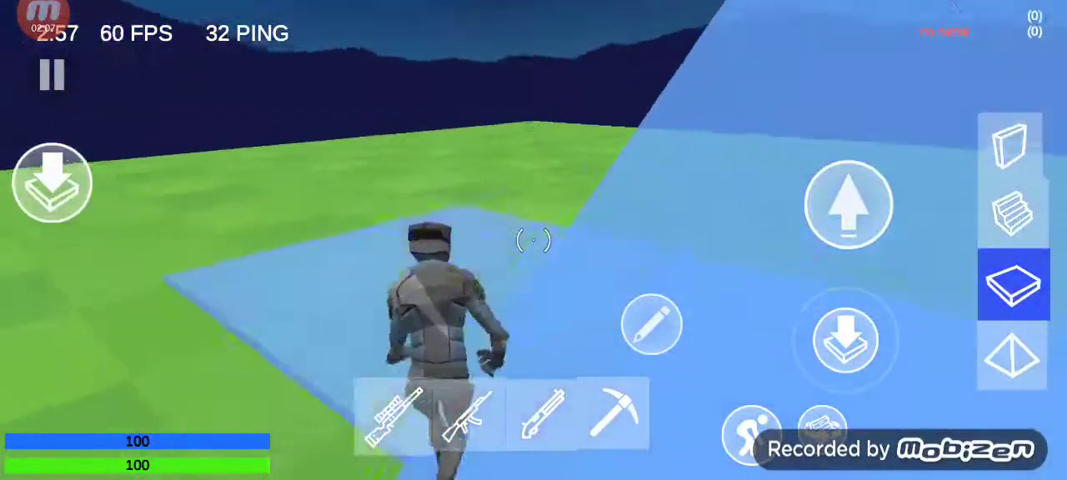
pyautogui.click(542, 416)
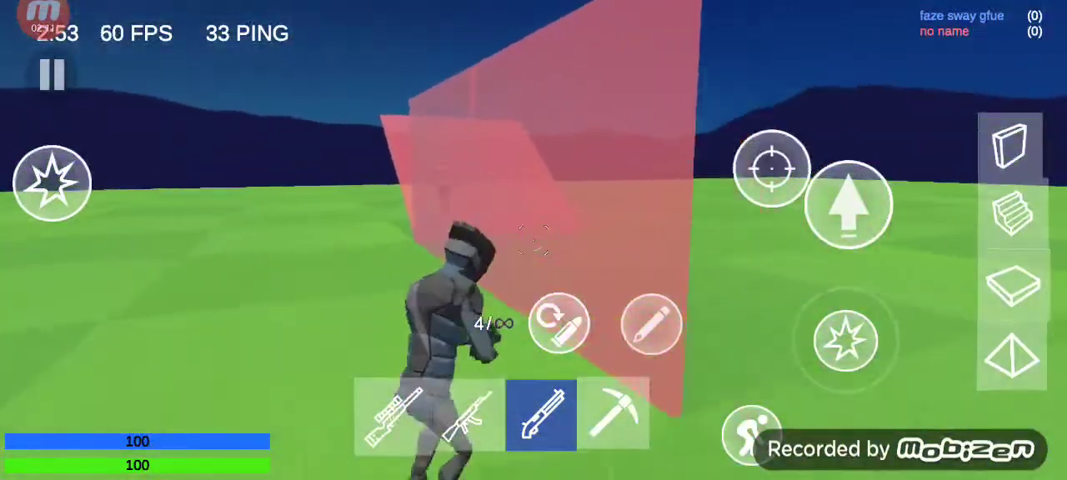
pyautogui.click(467, 414)
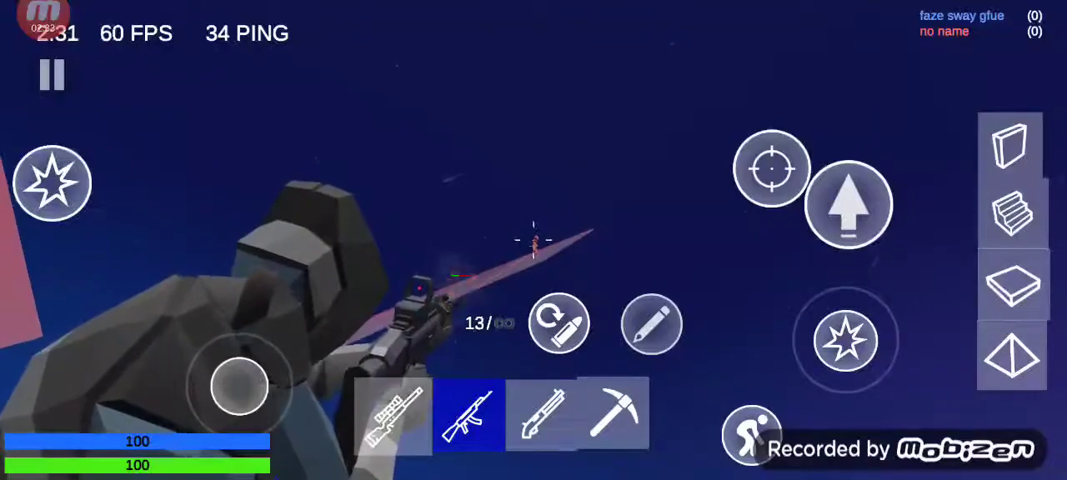
# Step: Build ramps and floors, then fight with the shotgun to win for +55 XP
pyautogui.click(1011, 214)
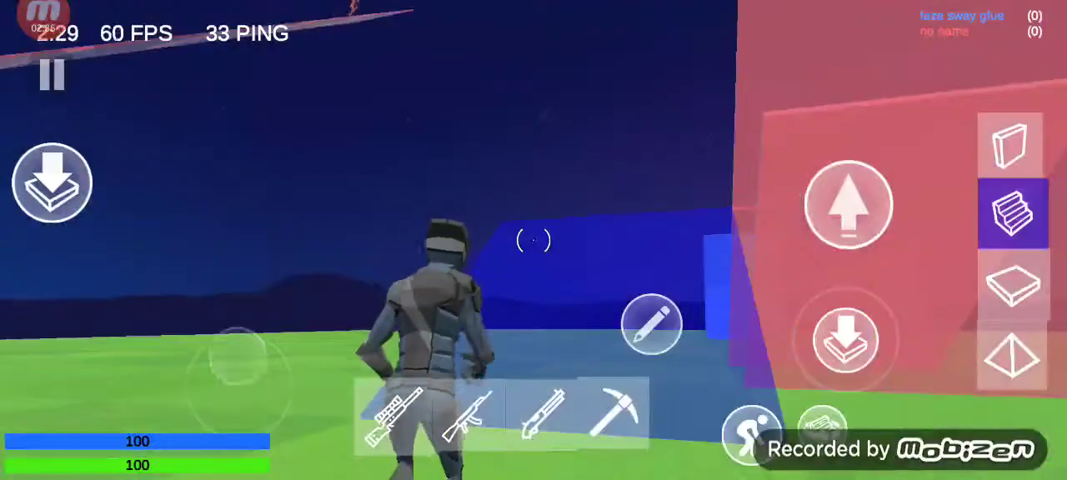
pyautogui.click(1012, 283)
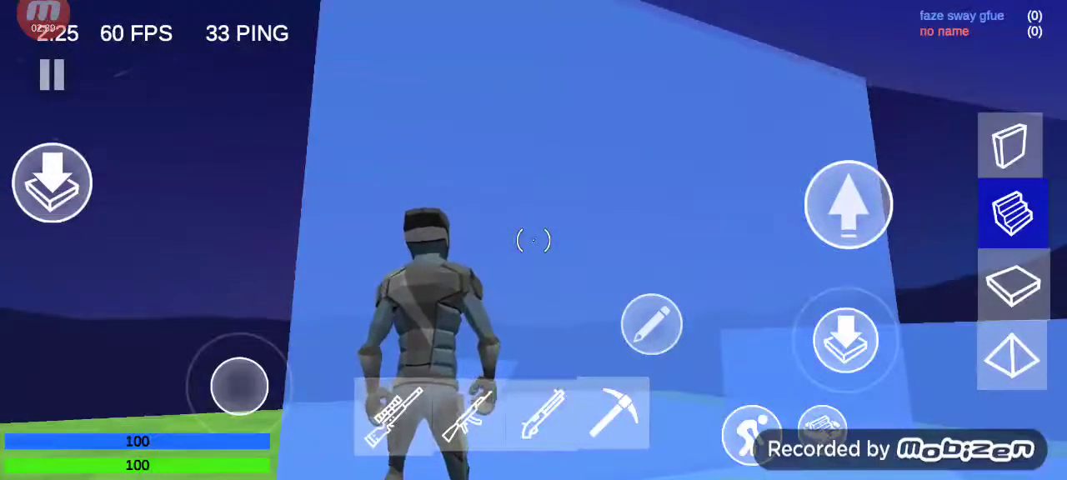
pyautogui.click(1011, 283)
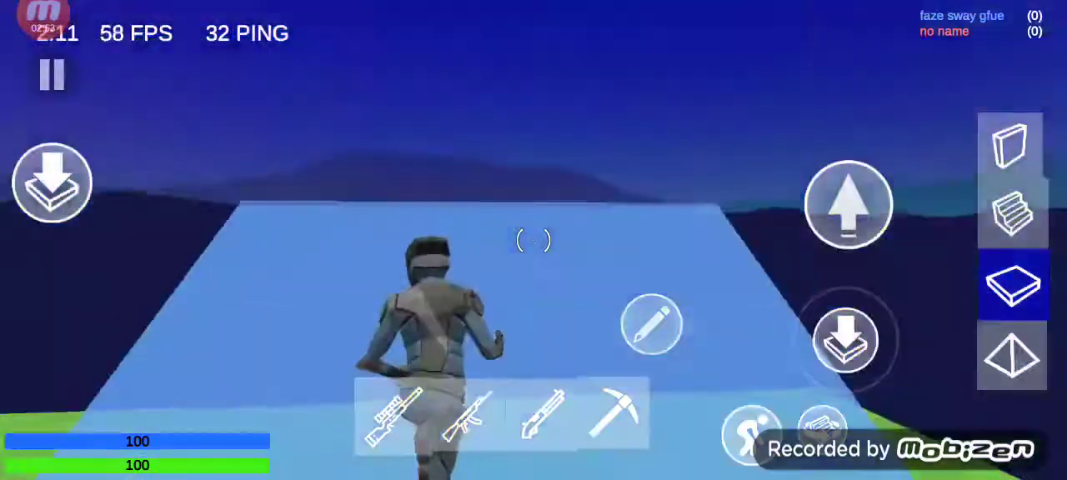
pyautogui.click(1011, 211)
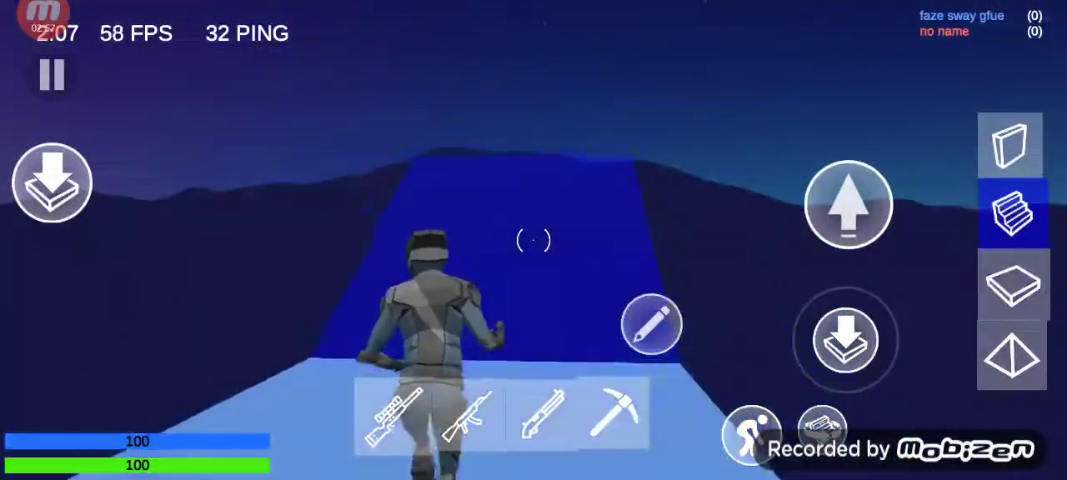
pyautogui.click(541, 415)
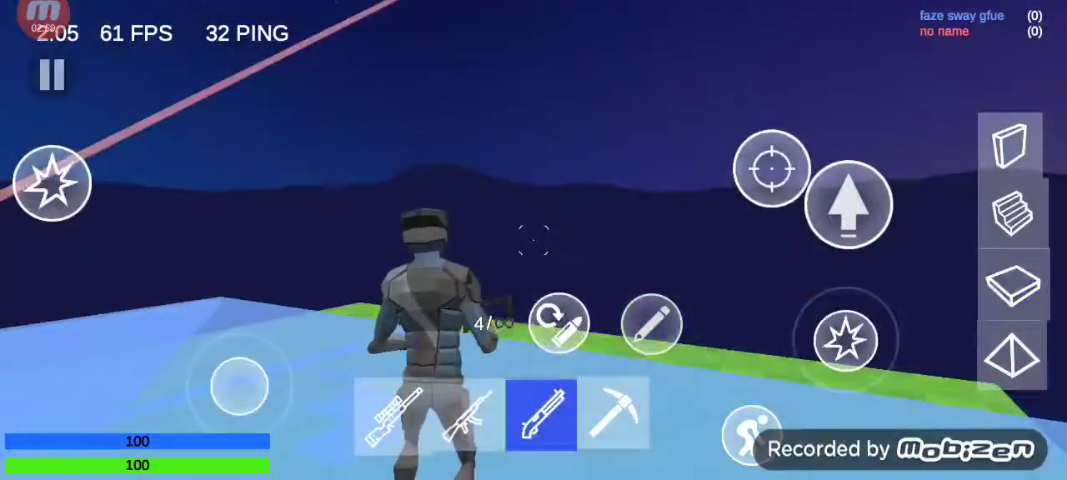
pyautogui.click(393, 414)
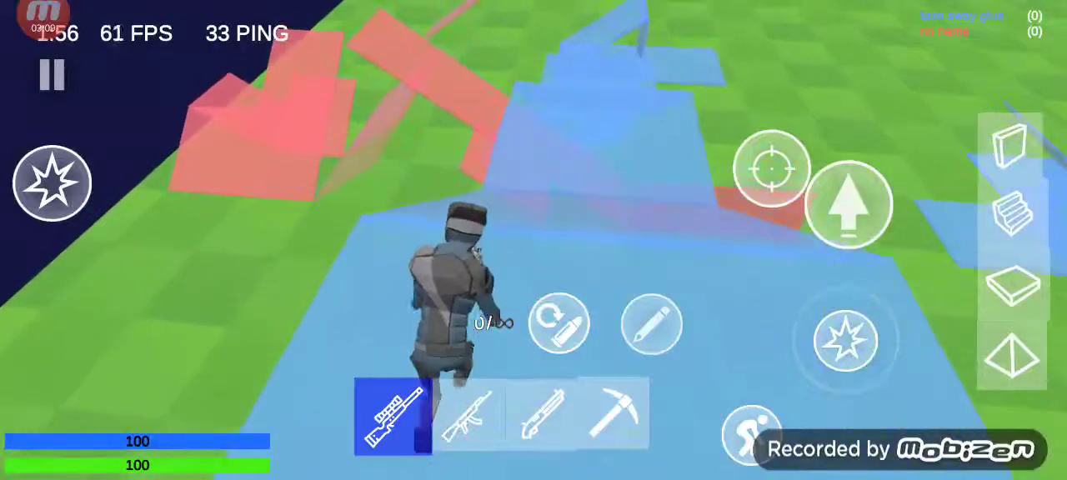
pyautogui.click(469, 417)
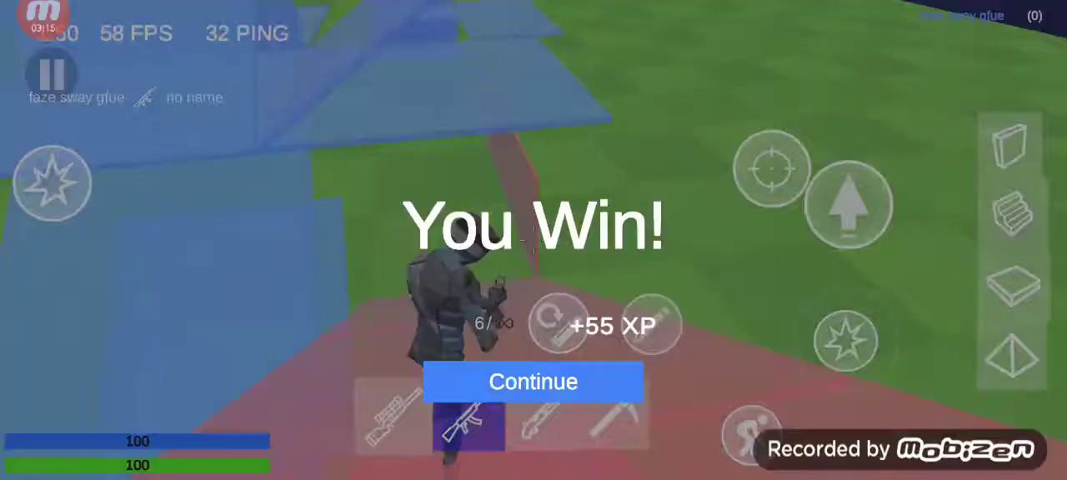
# Step: Leave the victory screen, start another 1v1 match, and build floors
pyautogui.click(532, 382)
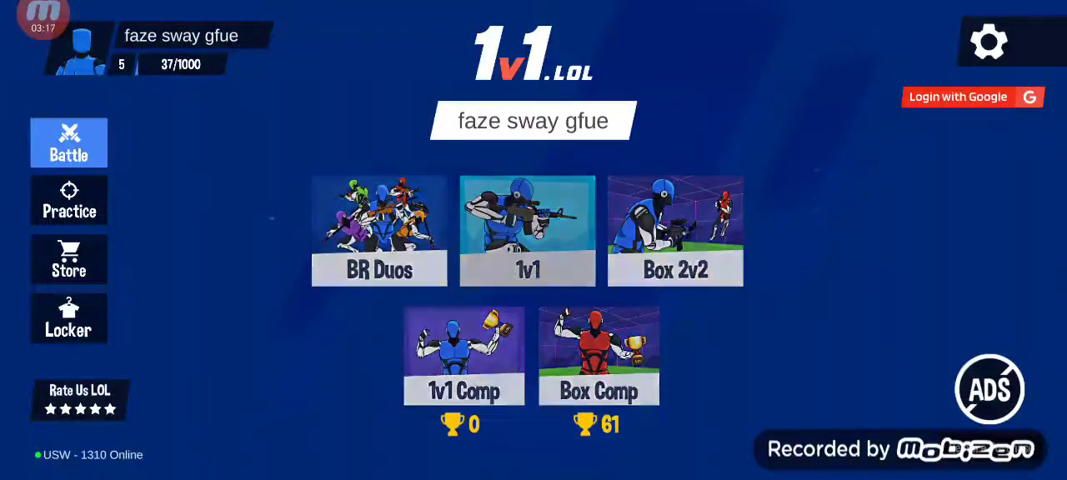
pyautogui.click(526, 231)
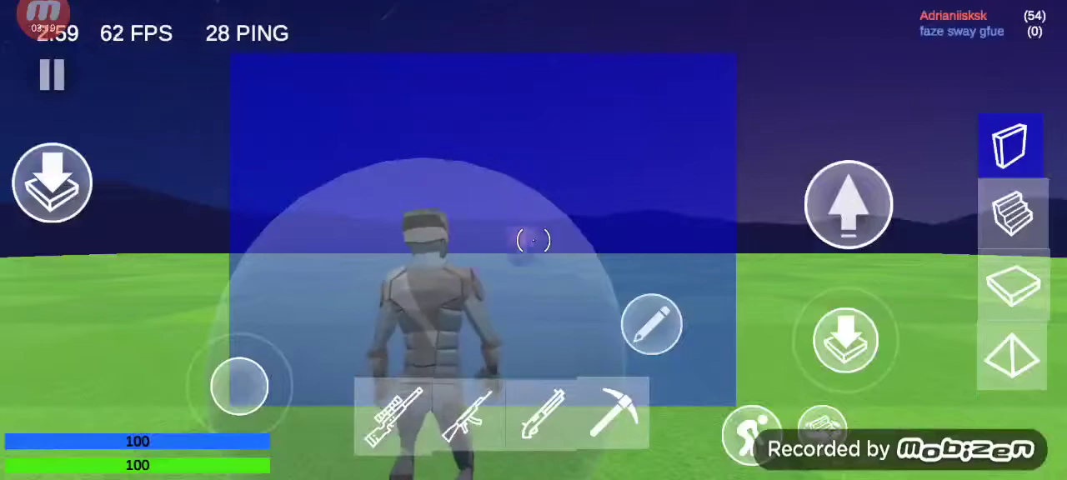
pyautogui.click(1011, 282)
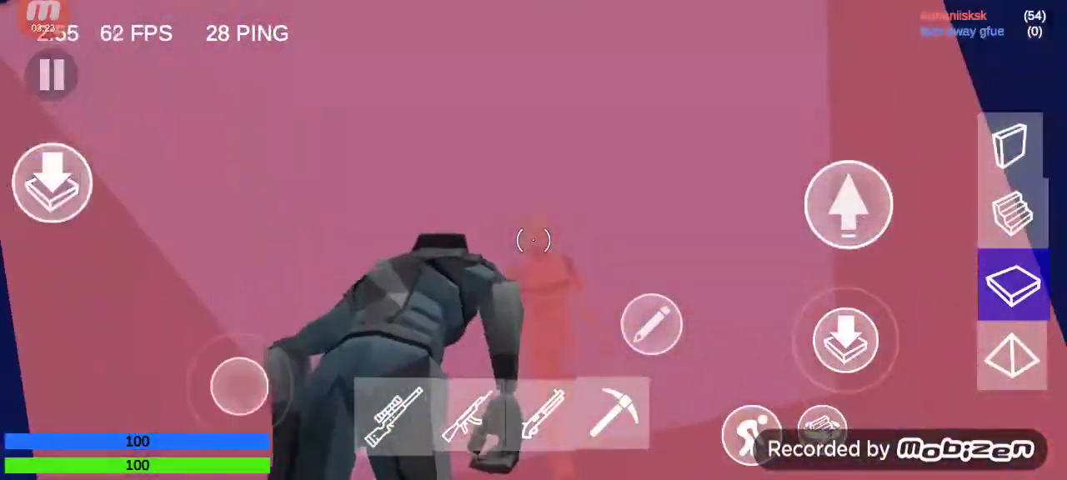
pyautogui.click(613, 414)
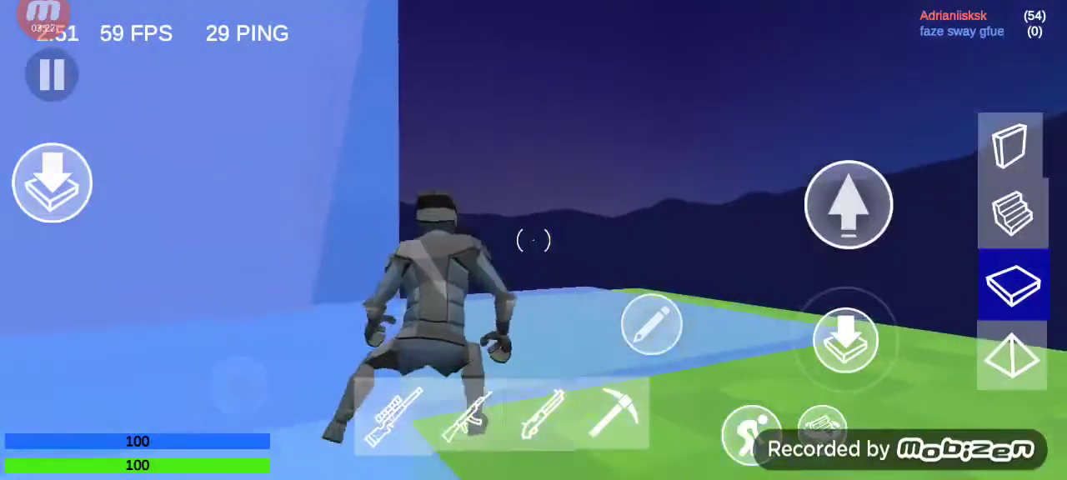
# Step: Build ramps and walls, fight with the shotgun, and return to the menu at 102/1000 XP
pyautogui.click(1011, 214)
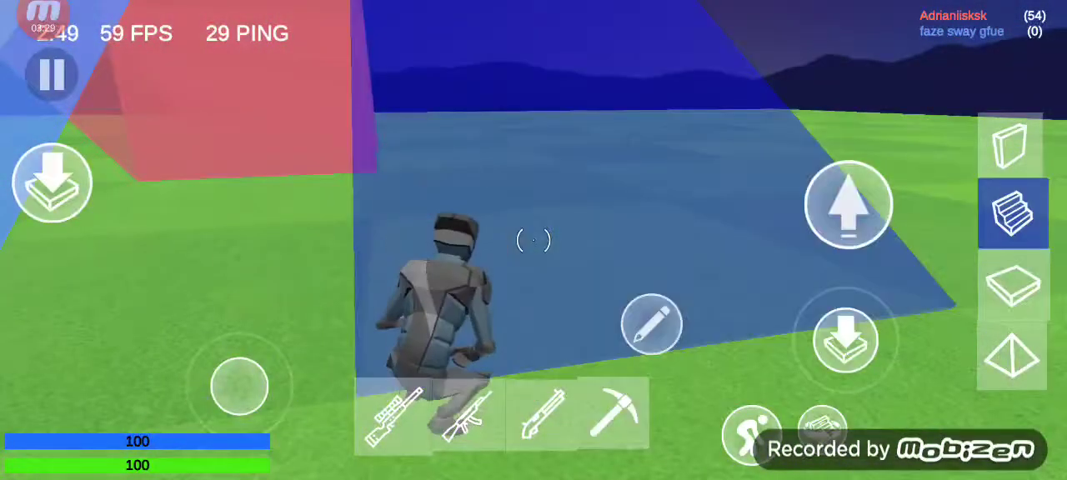
pyautogui.click(1009, 146)
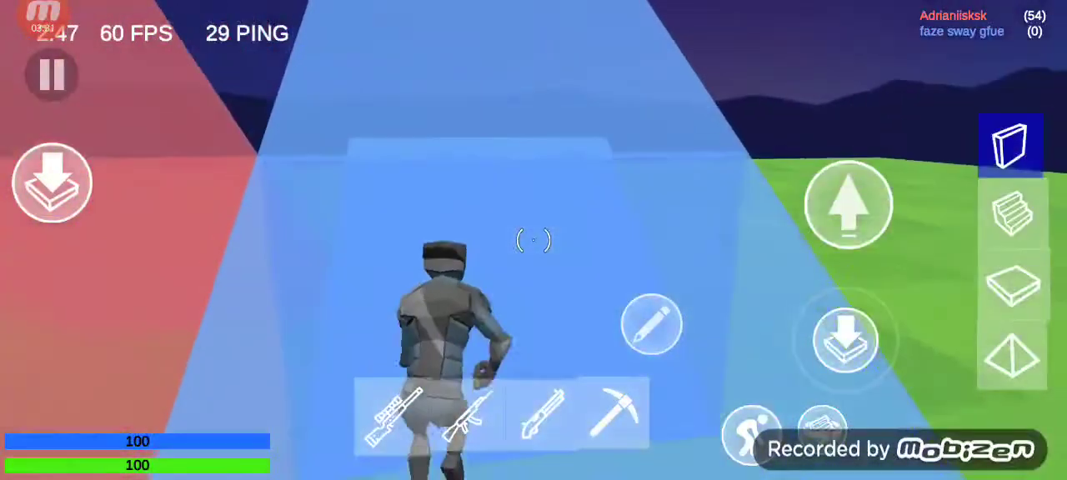
pyautogui.click(1011, 214)
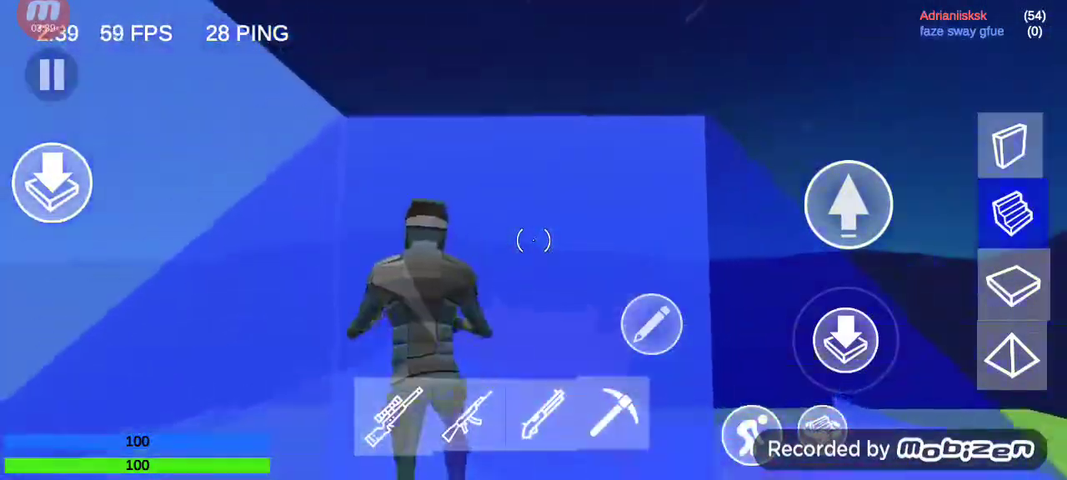
pyautogui.click(541, 415)
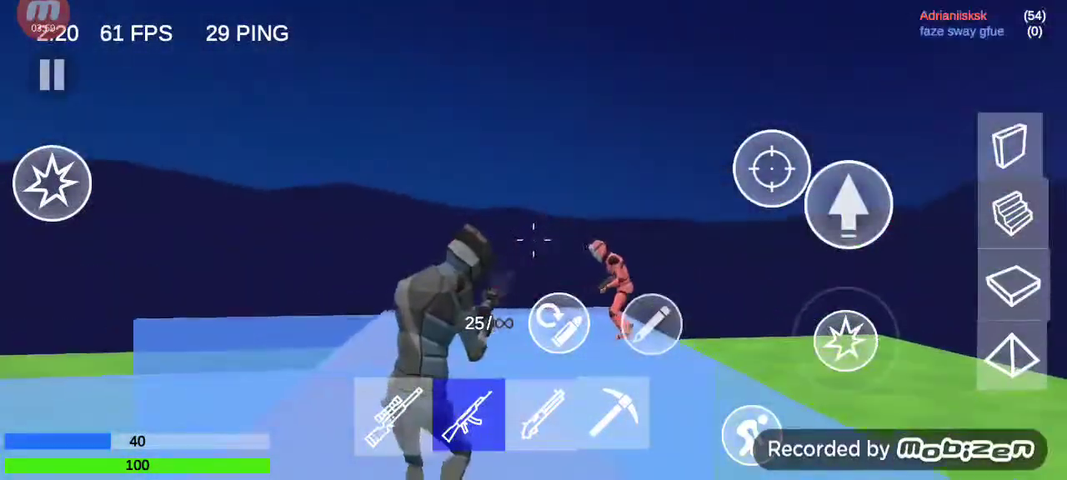
pyautogui.click(541, 415)
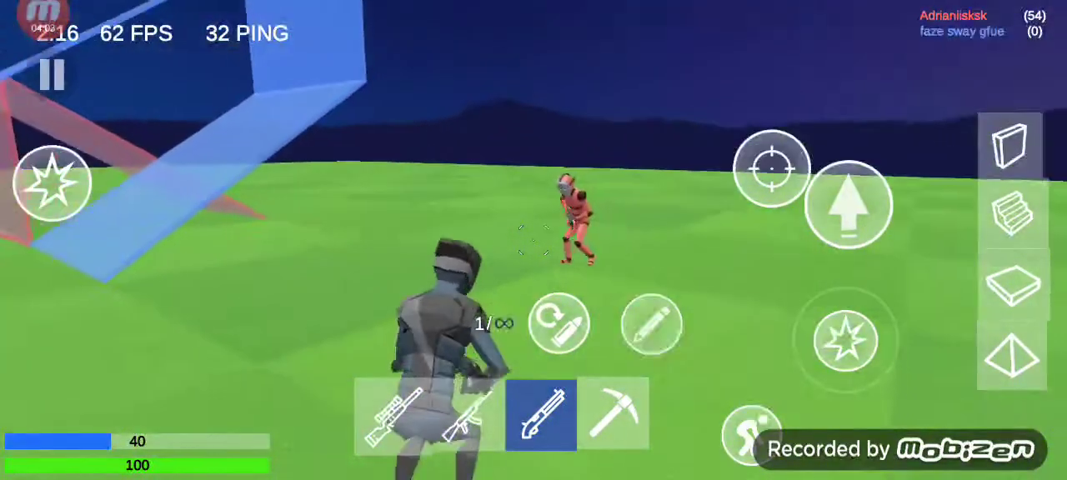
pyautogui.click(459, 415)
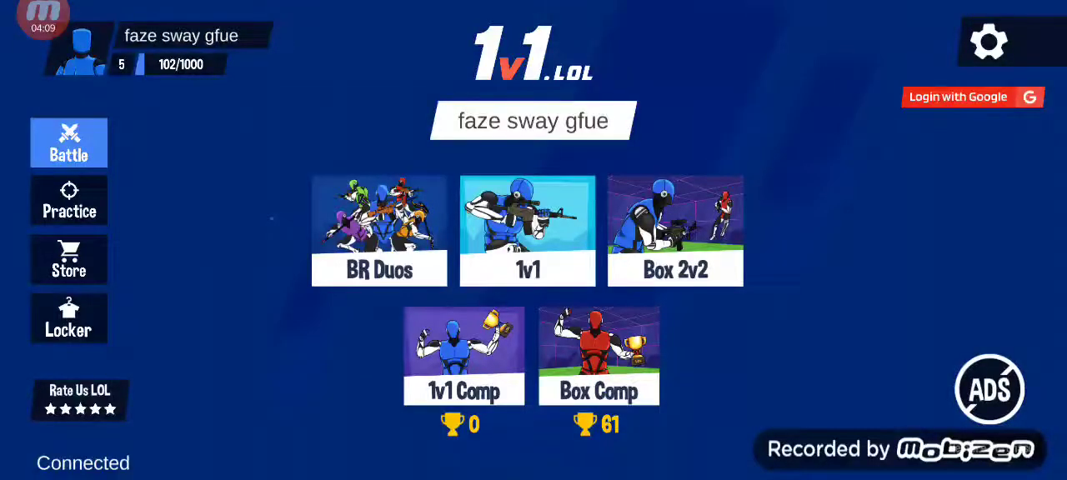
# Step: Play a quick 1v1 match that ends with XP at 167/1000
pyautogui.click(527, 231)
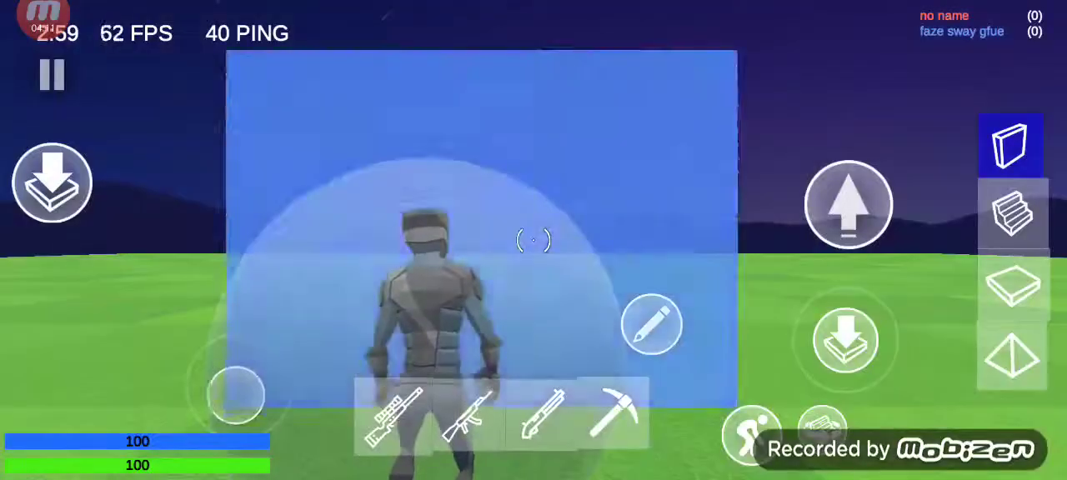
pyautogui.click(1010, 215)
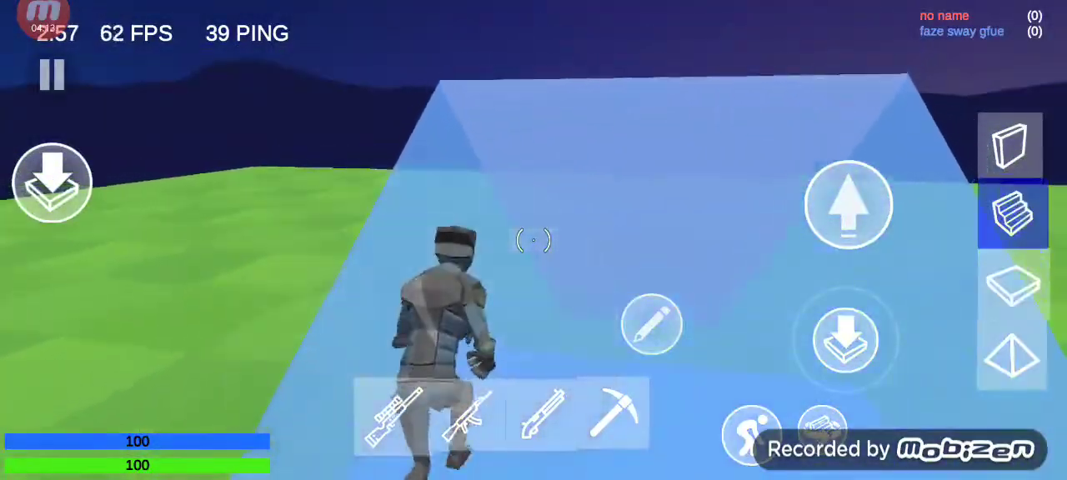
pyautogui.click(1011, 283)
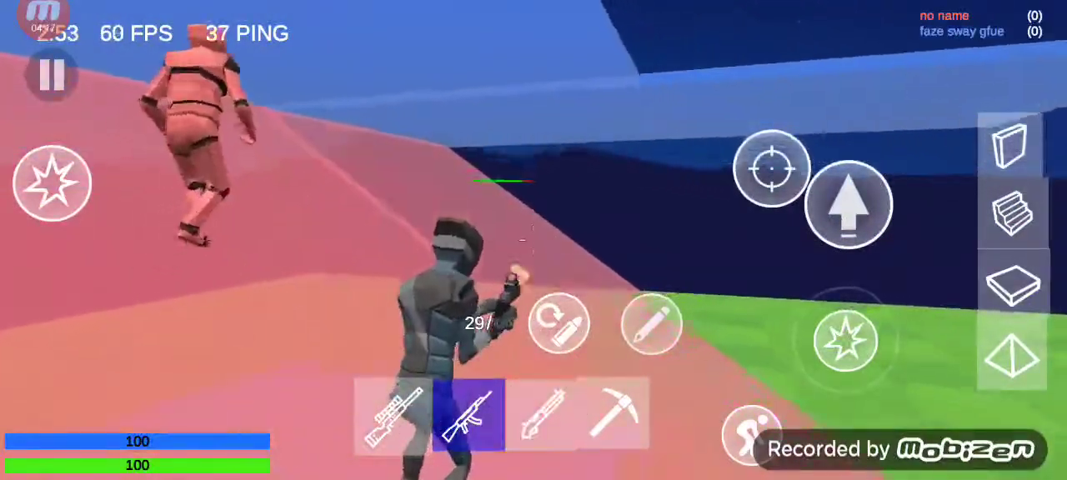
pyautogui.click(542, 415)
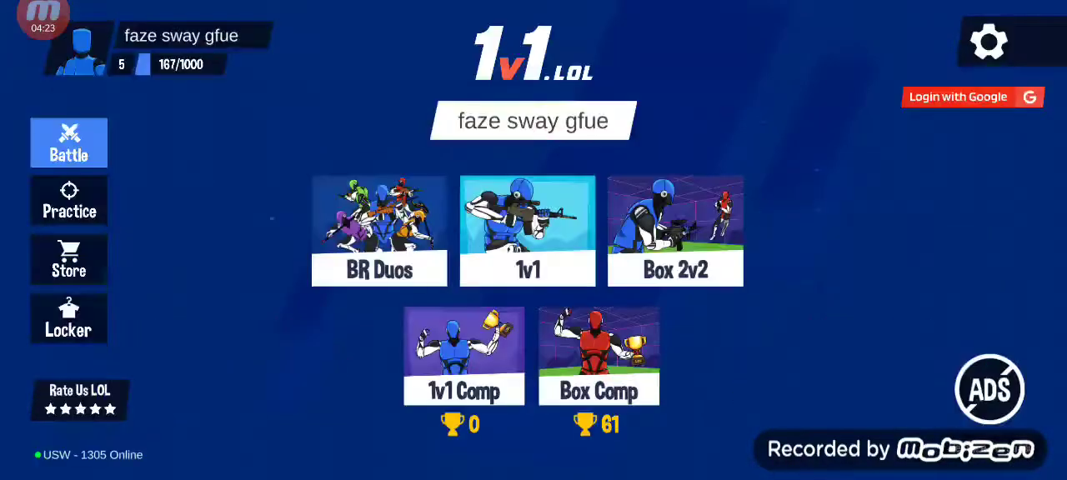
# Step: Start a new 1v1 and build ramps, walls and floors, swapping shotgun and rifle
pyautogui.click(526, 231)
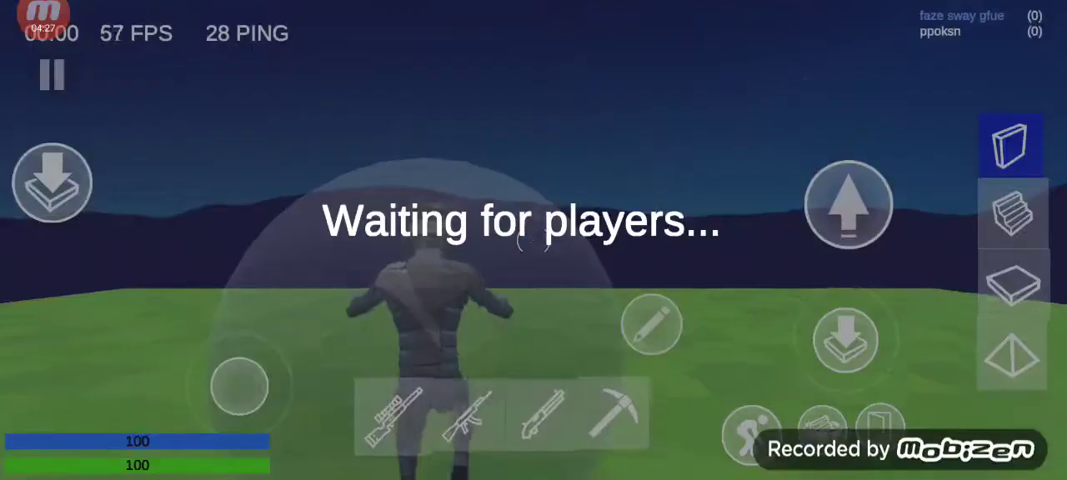
pyautogui.click(1011, 212)
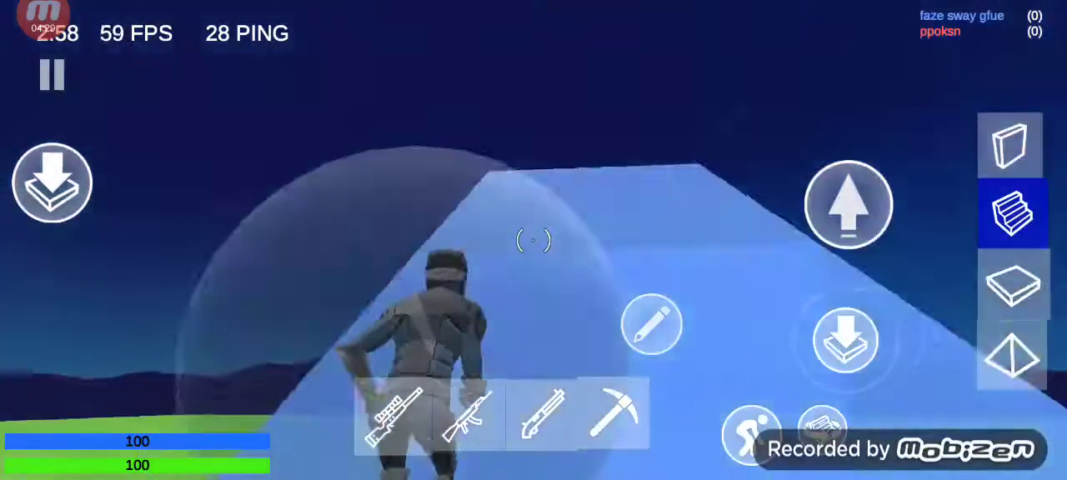
pyautogui.click(1011, 284)
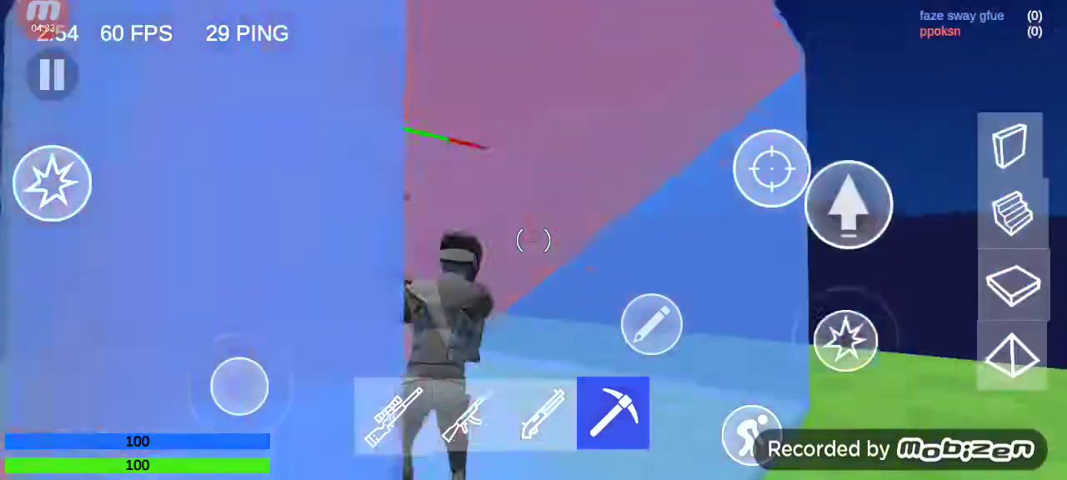
pyautogui.click(1011, 144)
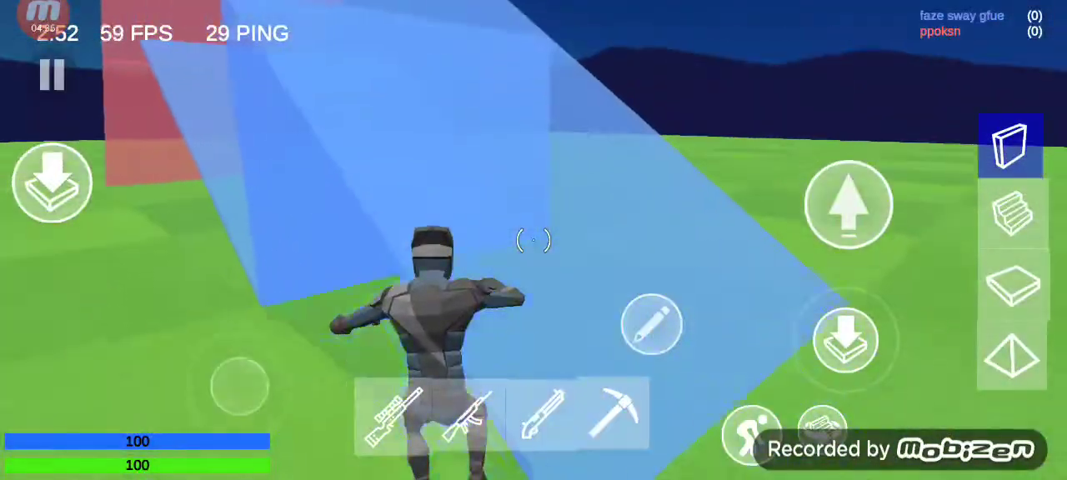
pyautogui.click(1011, 212)
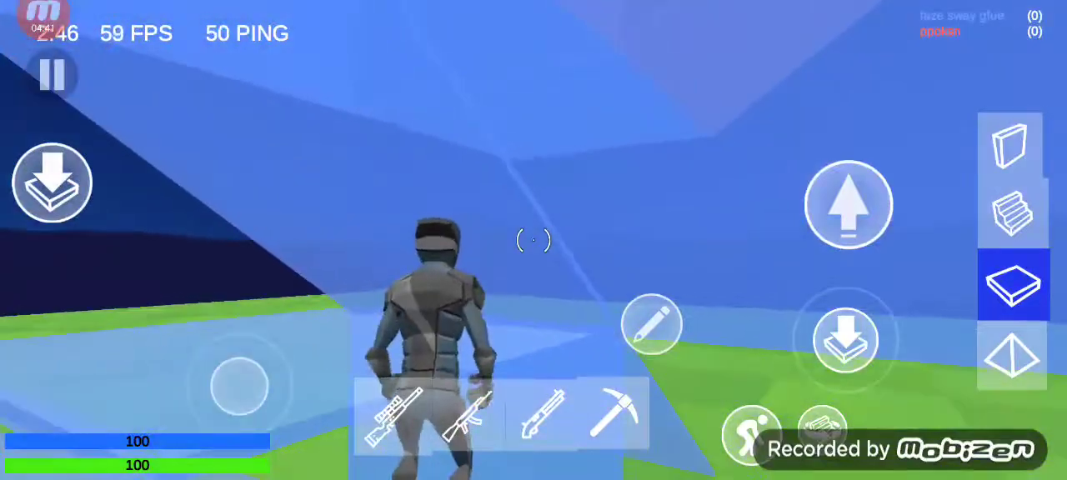
pyautogui.click(1012, 213)
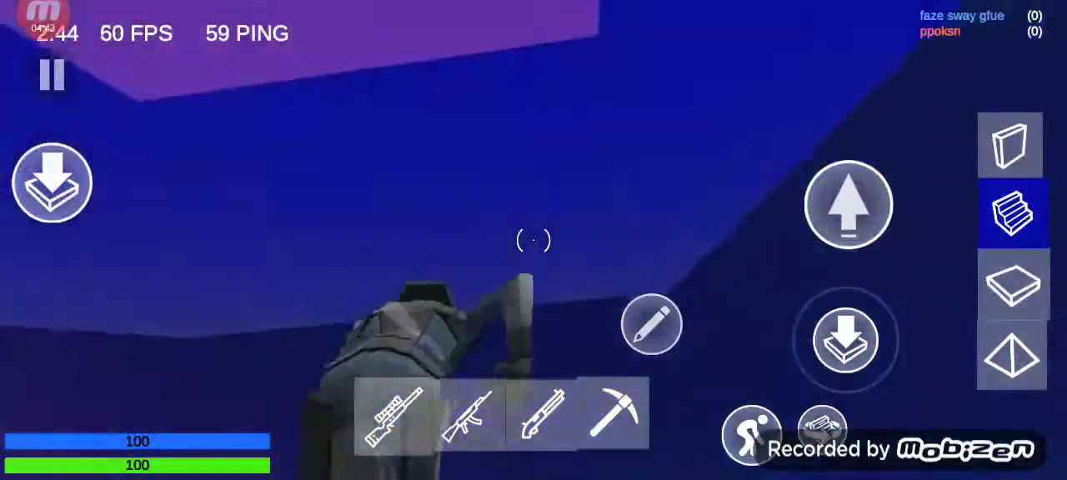
pyautogui.click(1011, 146)
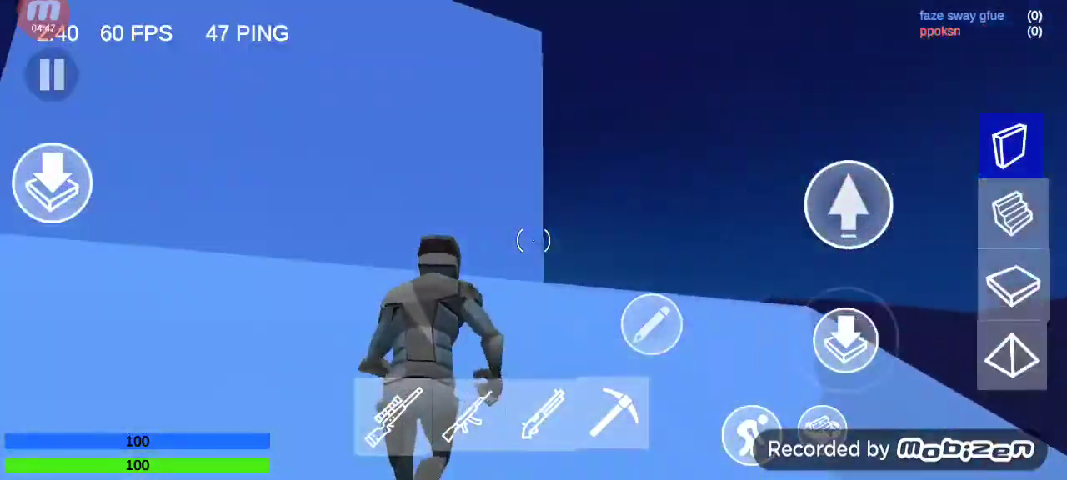
pyautogui.click(1011, 213)
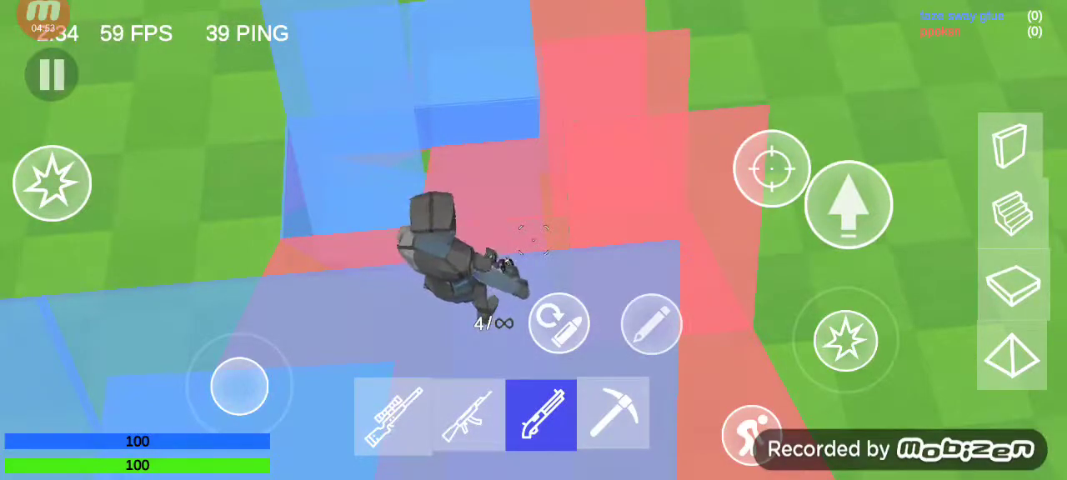
pyautogui.click(467, 414)
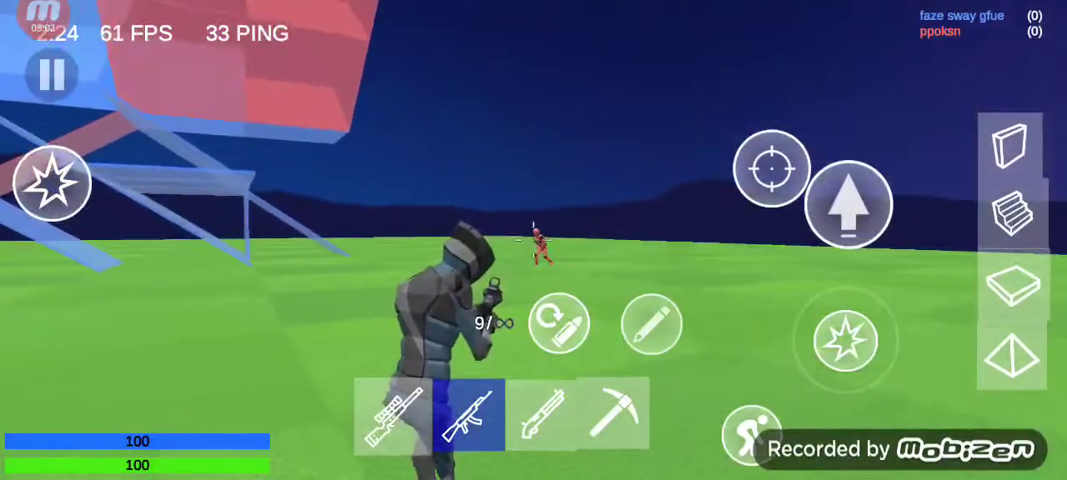
# Step: Win the match with the shotgun for +65 XP and continue to the lobby at 232/1000 XP
pyautogui.click(540, 417)
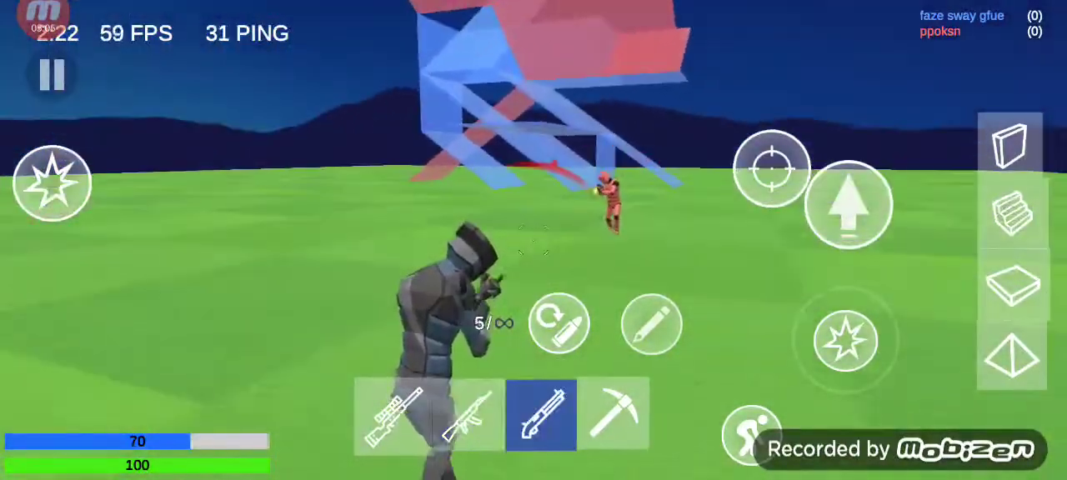
pyautogui.click(467, 416)
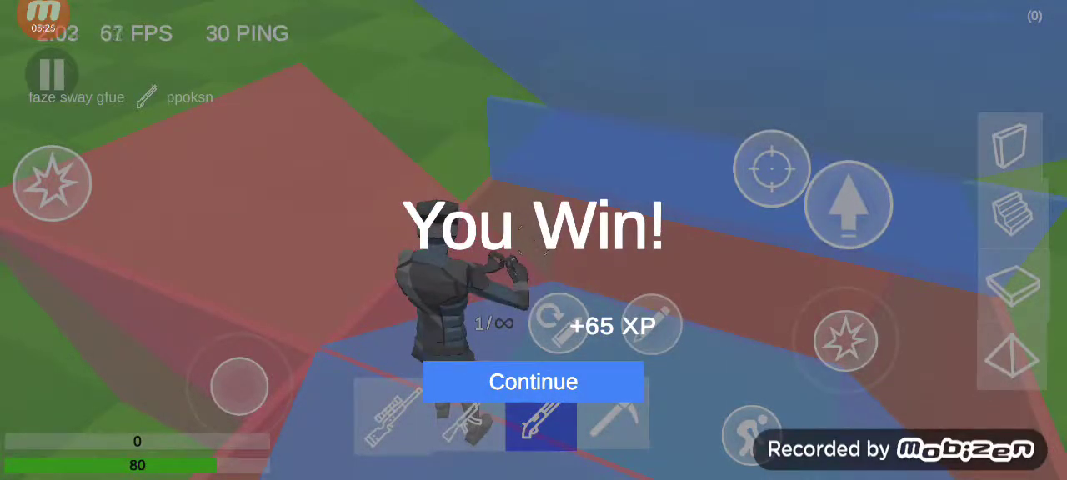
pyautogui.click(532, 382)
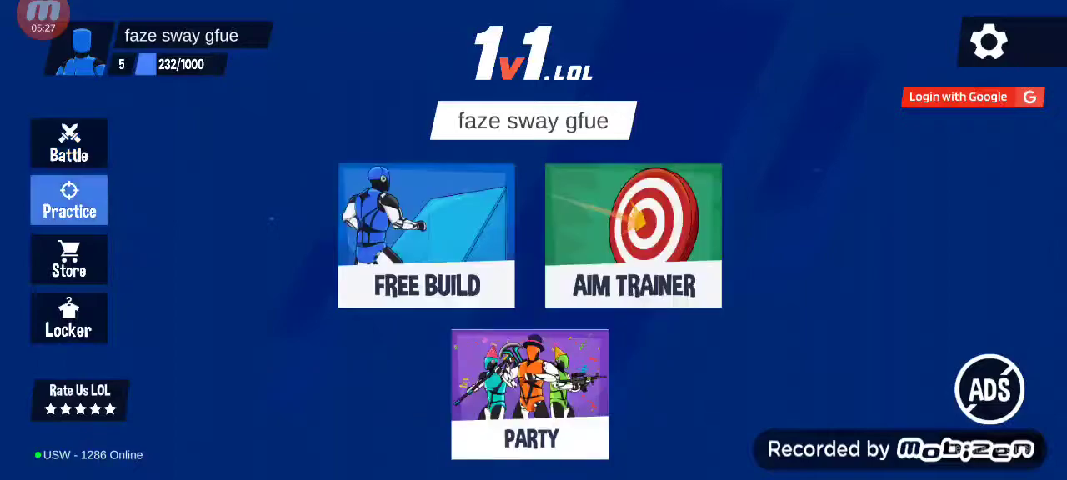
# Step: Start a Free Build practice session from the Practice screen
pyautogui.click(426, 236)
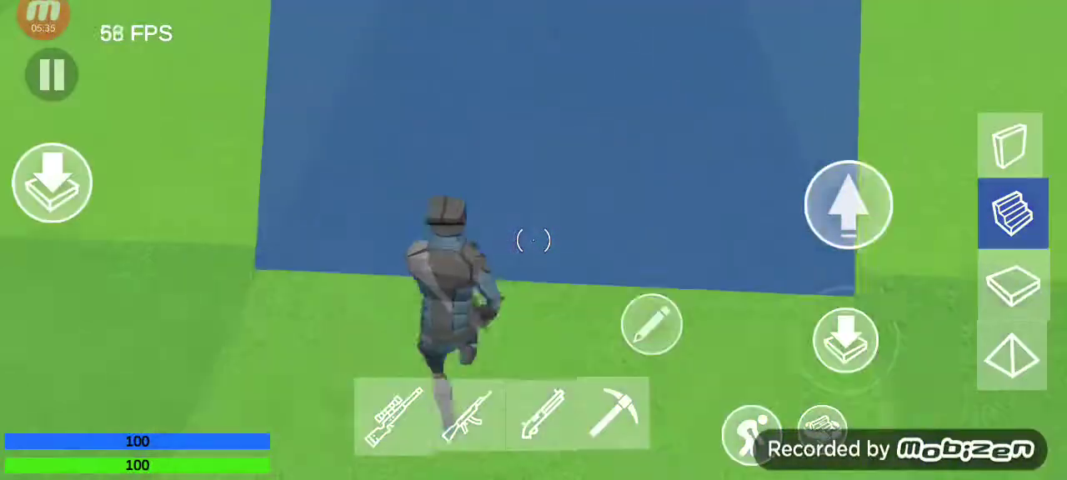
# Step: Place a floor and then a ramp on the free-build field
pyautogui.click(1014, 283)
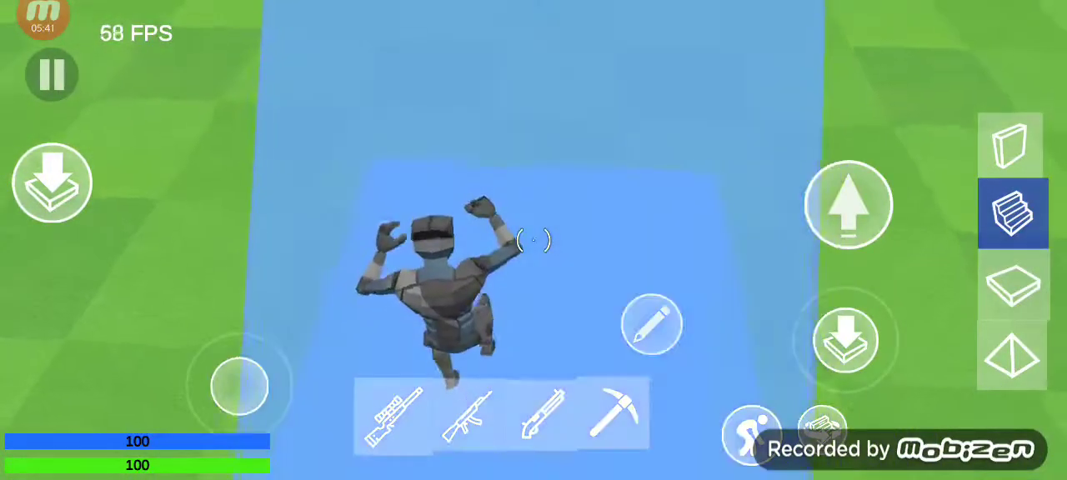
pyautogui.click(613, 414)
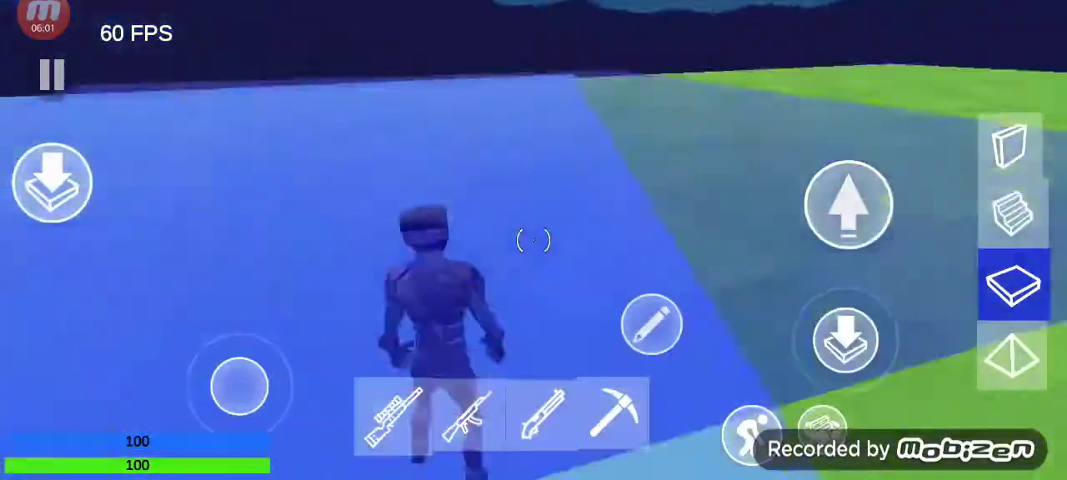
pyautogui.click(1011, 213)
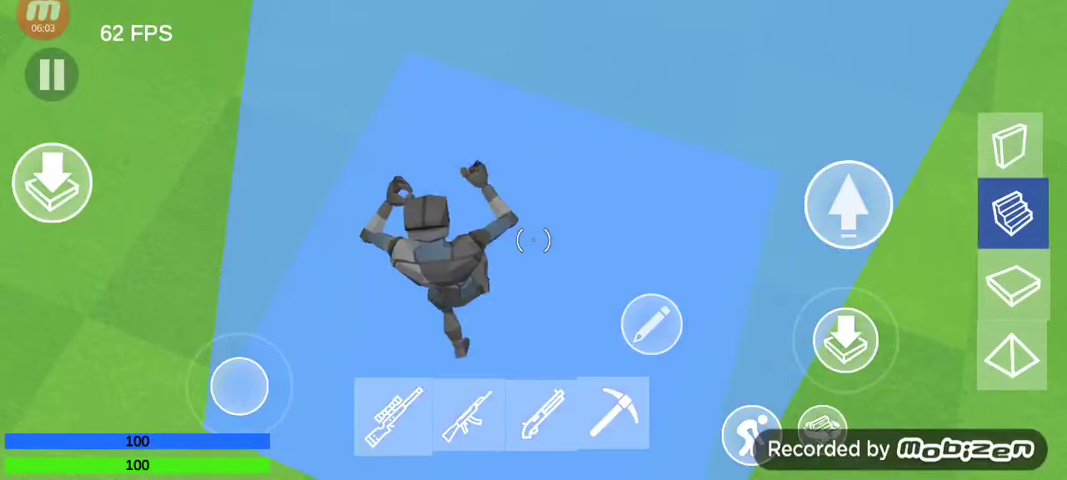
pyautogui.click(613, 415)
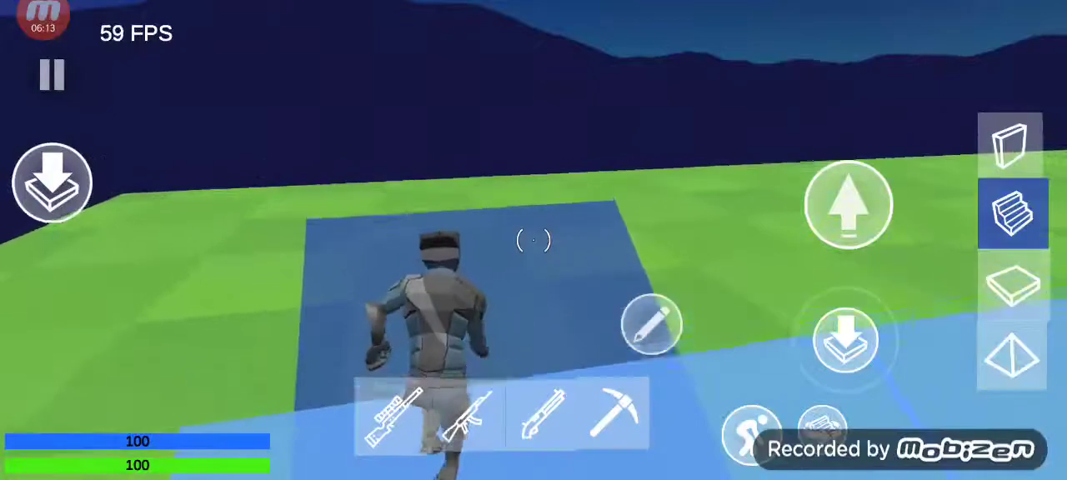
# Step: Alternate floors and ramps to stack structures around the player
pyautogui.click(1012, 282)
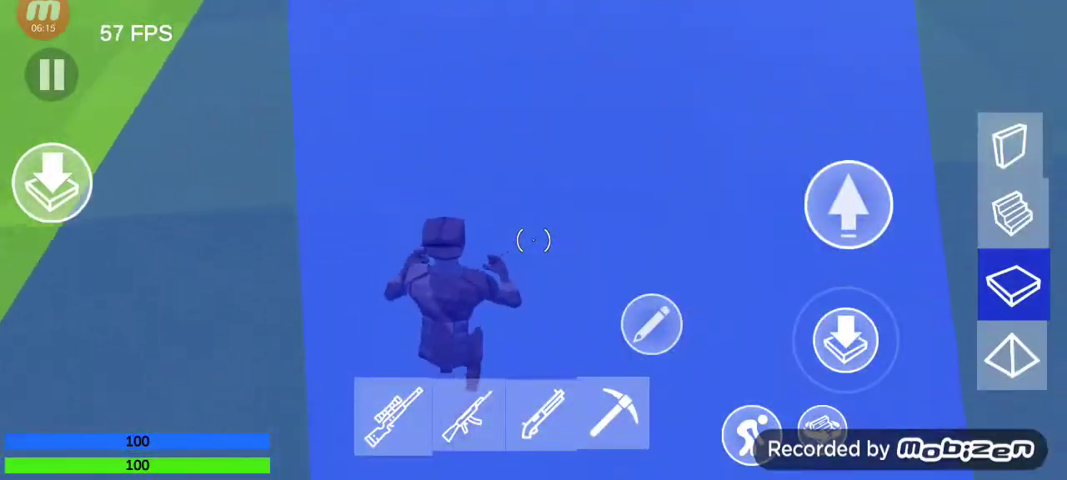
pyautogui.click(1011, 214)
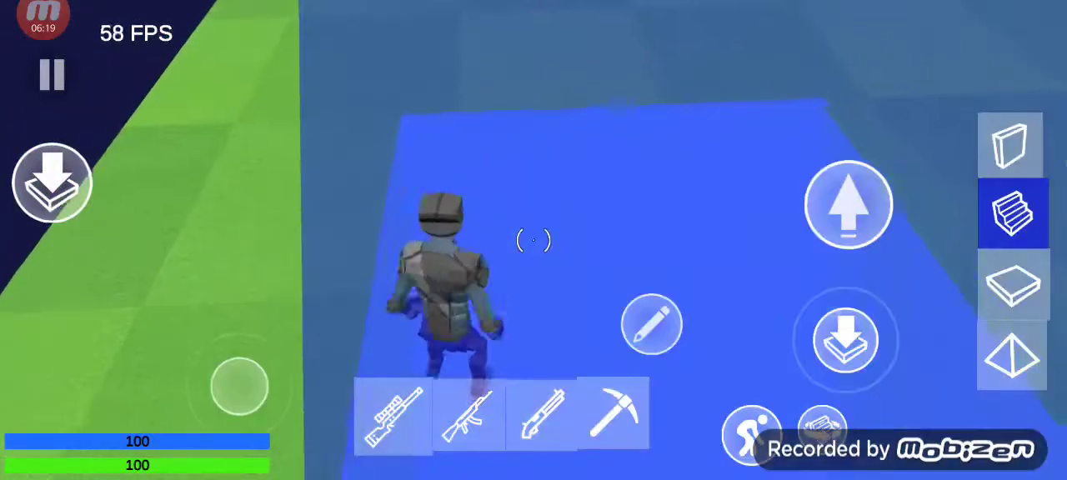
pyautogui.click(1012, 283)
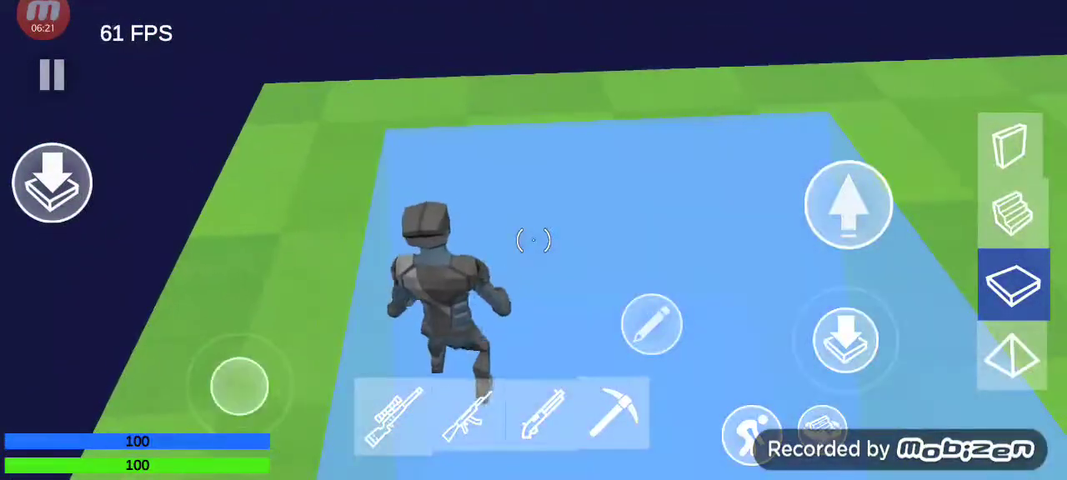
pyautogui.click(1011, 212)
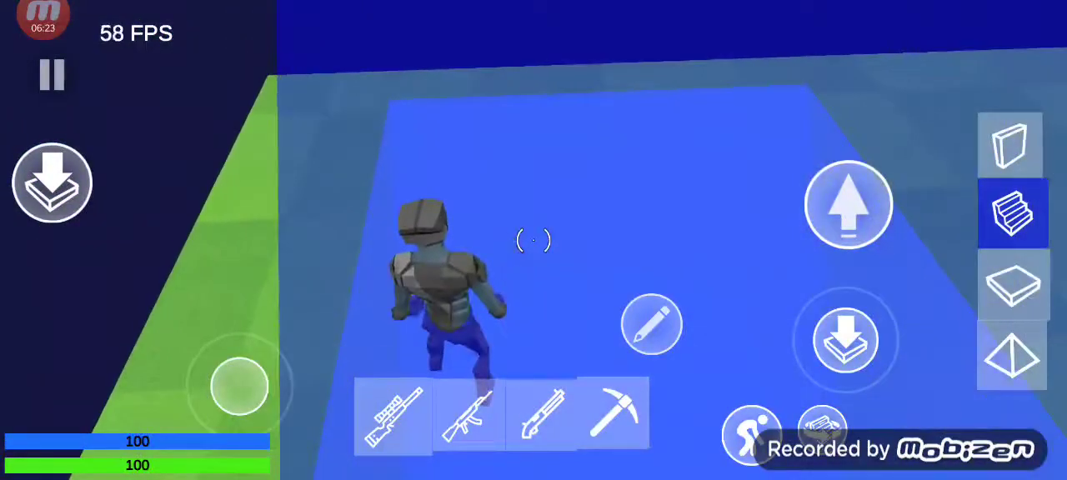
pyautogui.click(1011, 284)
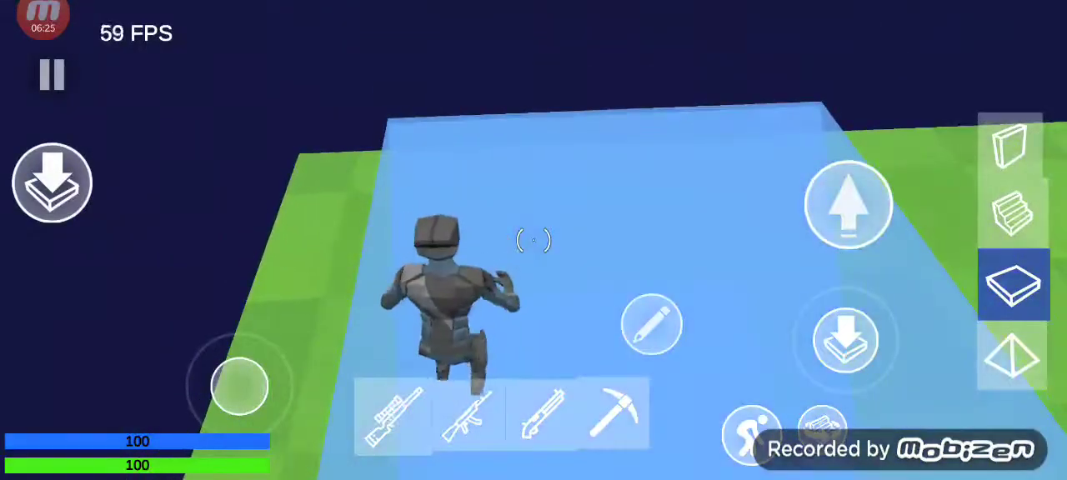
pyautogui.click(612, 414)
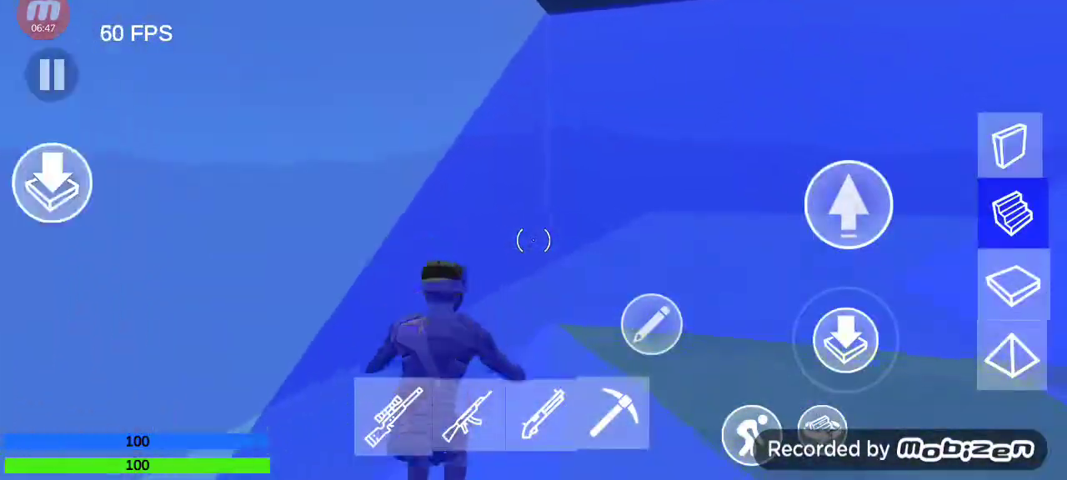
# Step: Climb upward by cycling walls, ramps and floors into a fresh structure
pyautogui.click(1011, 284)
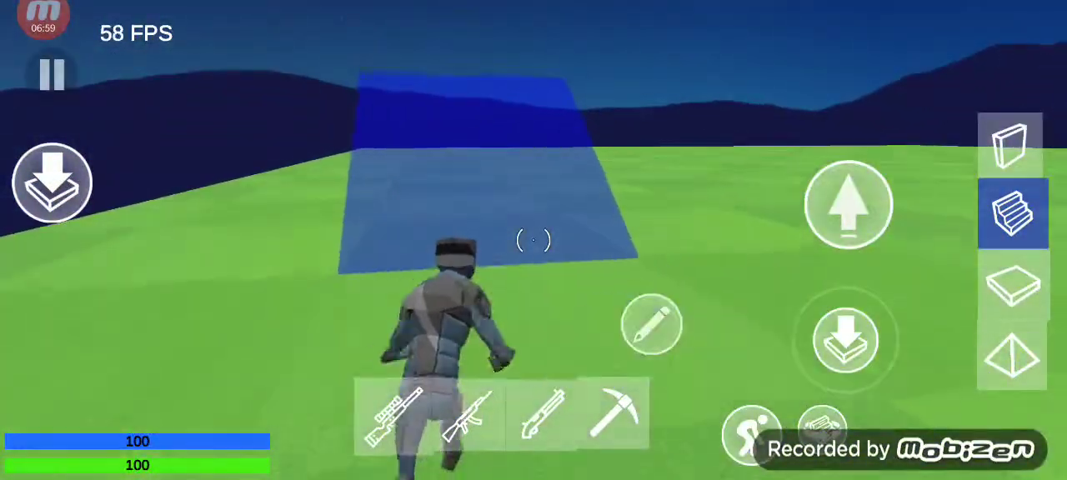
pyautogui.click(1012, 284)
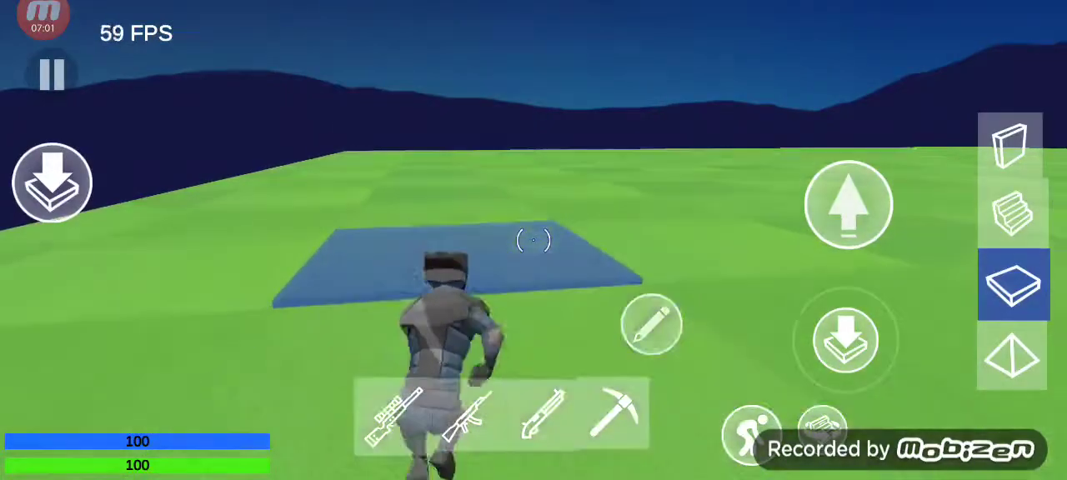
pyautogui.click(1011, 142)
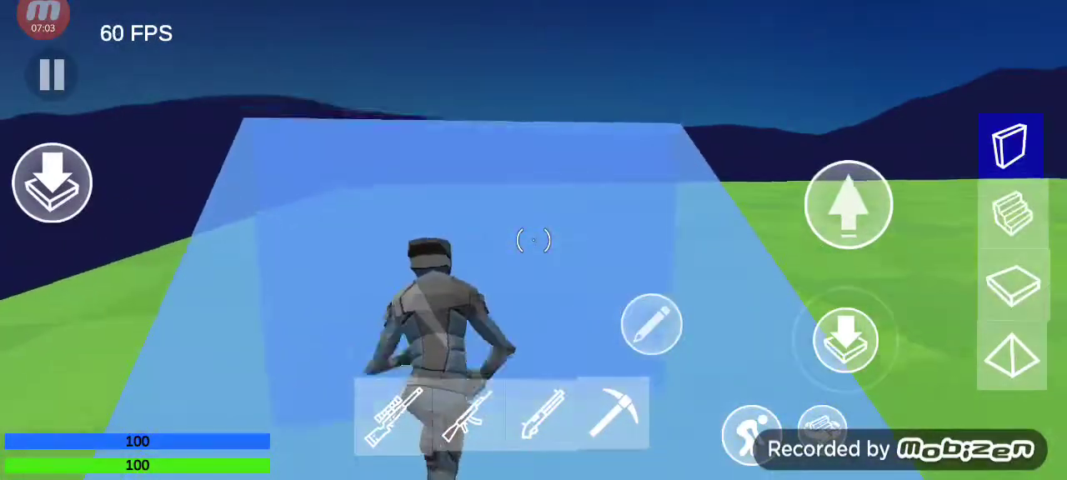
pyautogui.click(1011, 213)
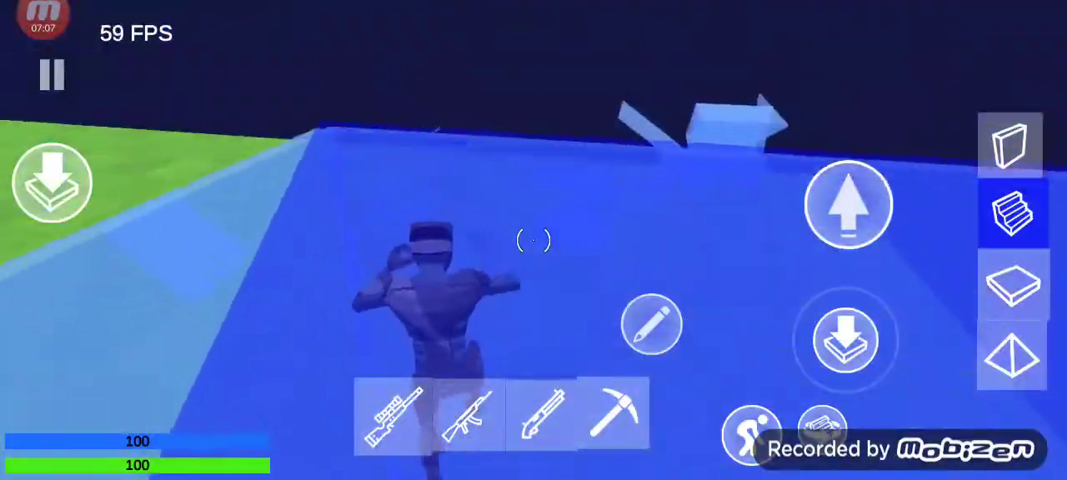
pyautogui.click(1011, 144)
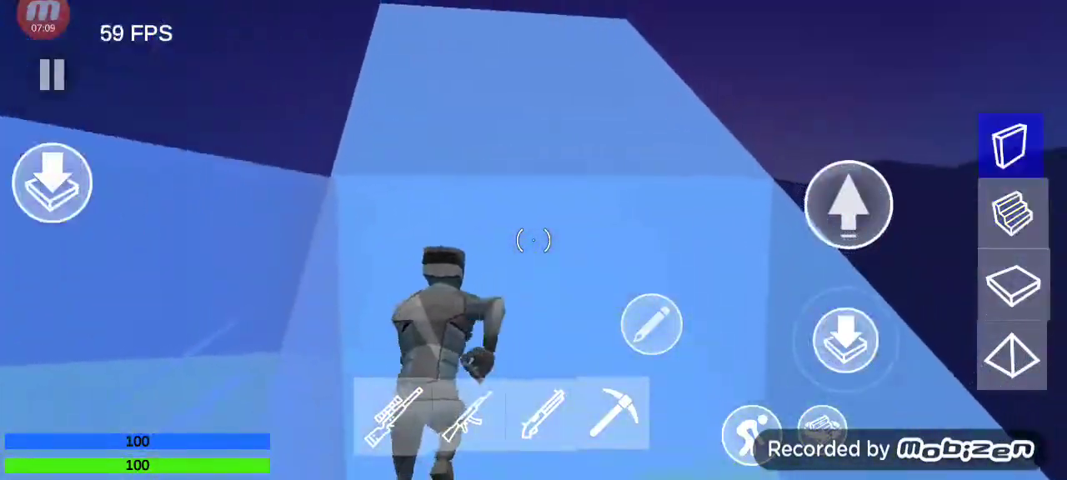
pyautogui.click(1011, 212)
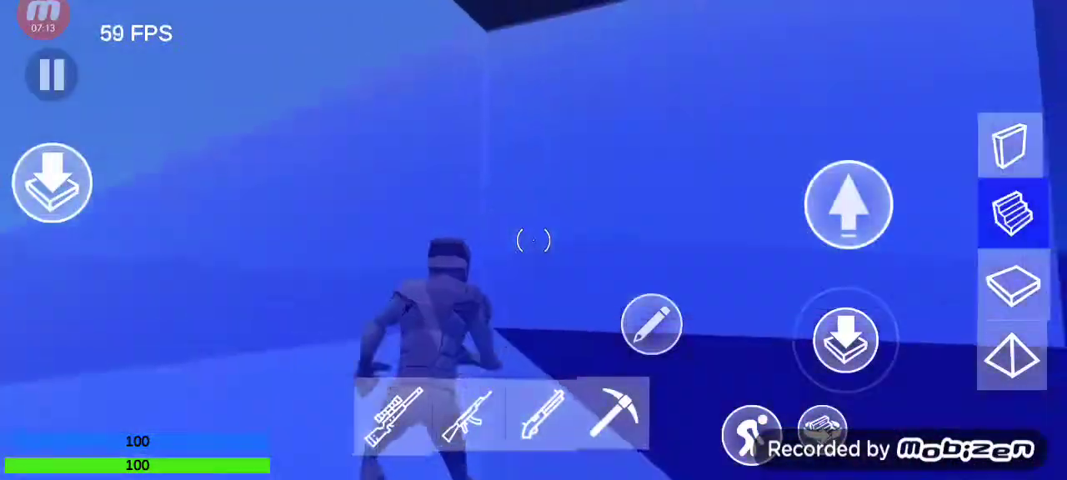
pyautogui.click(1011, 146)
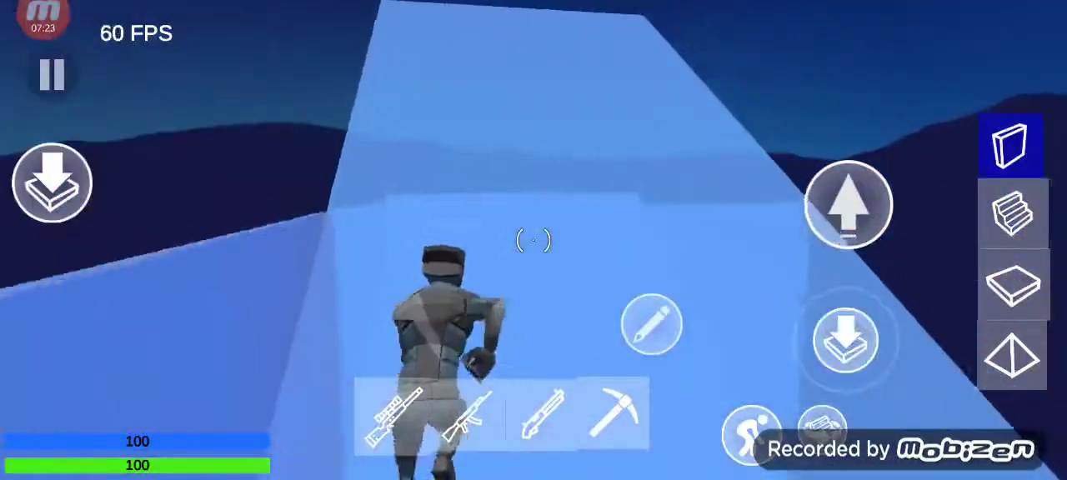
# Step: Stack alternating ramps, floors and walls to raise the build higher
pyautogui.click(1011, 213)
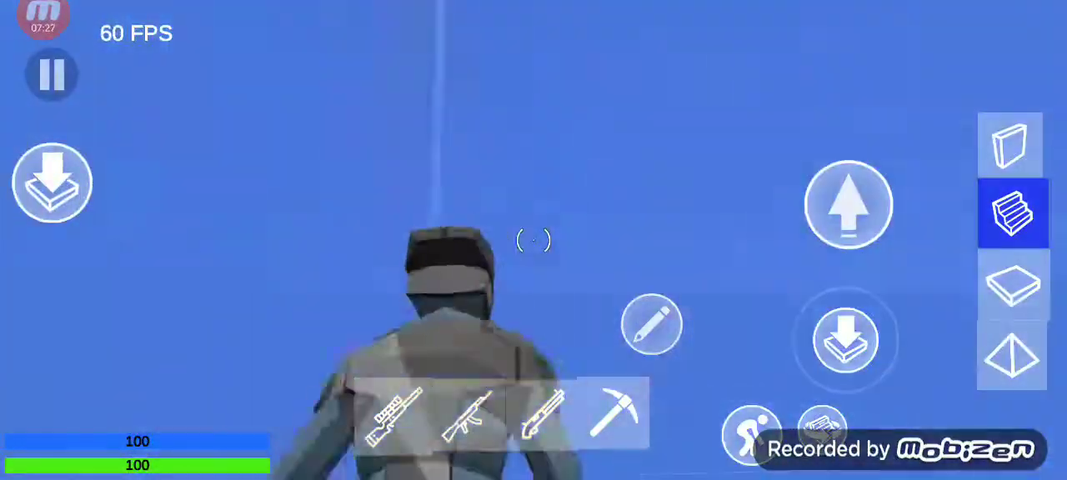
pyautogui.click(1011, 284)
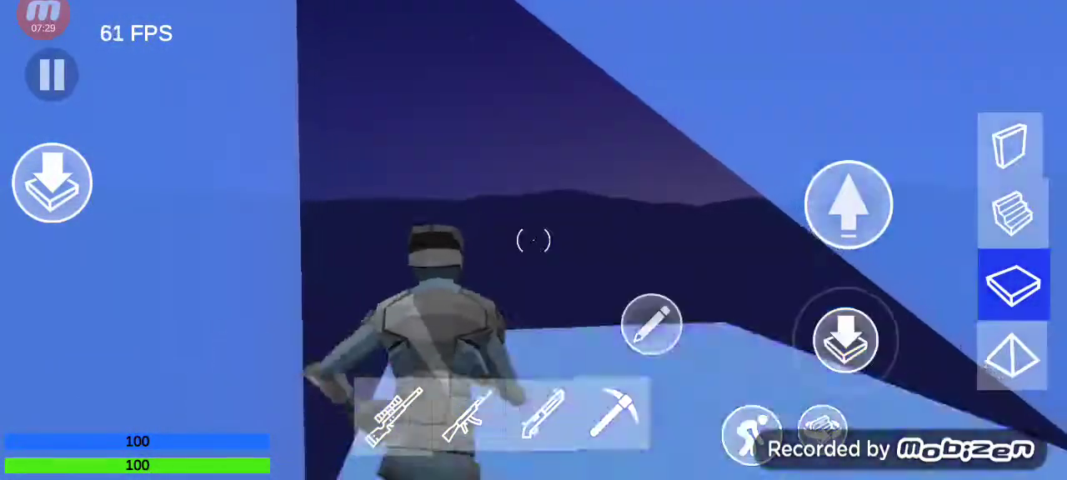
pyautogui.click(1011, 213)
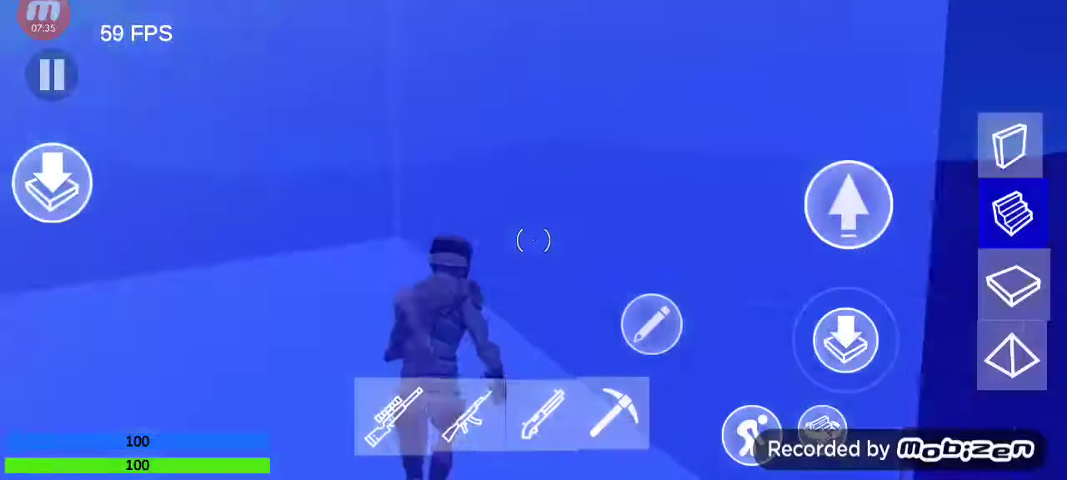
pyautogui.click(1011, 144)
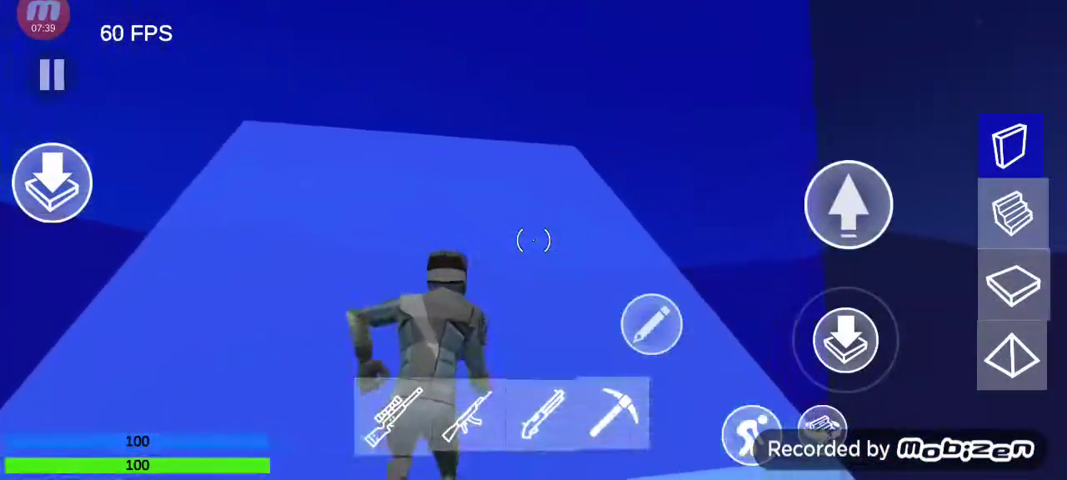
pyautogui.click(1011, 283)
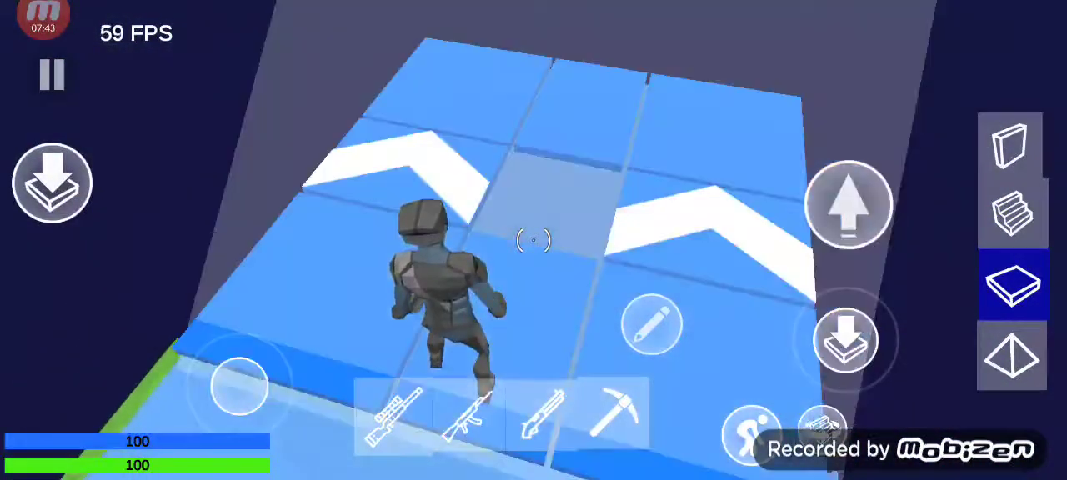
pyautogui.click(1011, 213)
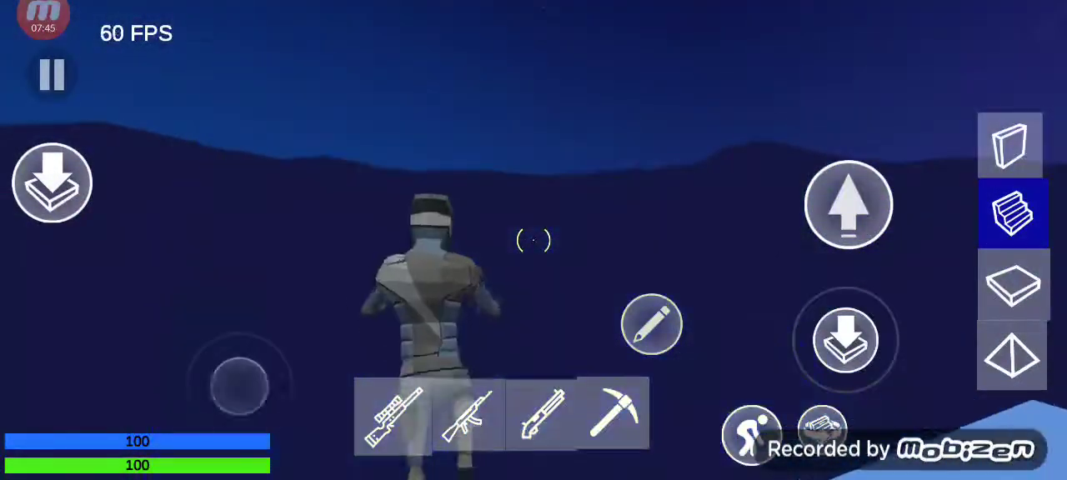
# Step: Add a floor, a ramp and a cone roof, briefly hold the pickaxe, then start a new ramp
pyautogui.click(615, 414)
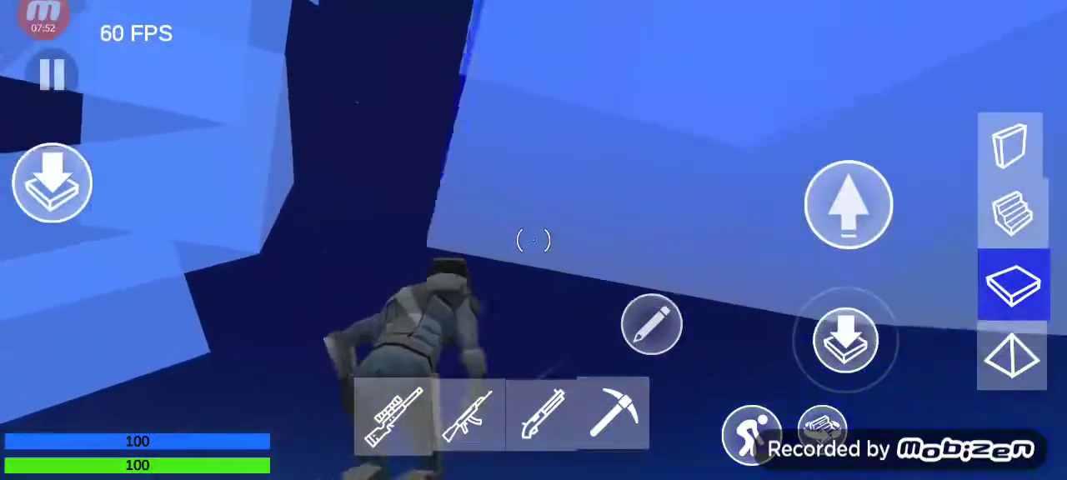
pyautogui.click(1011, 212)
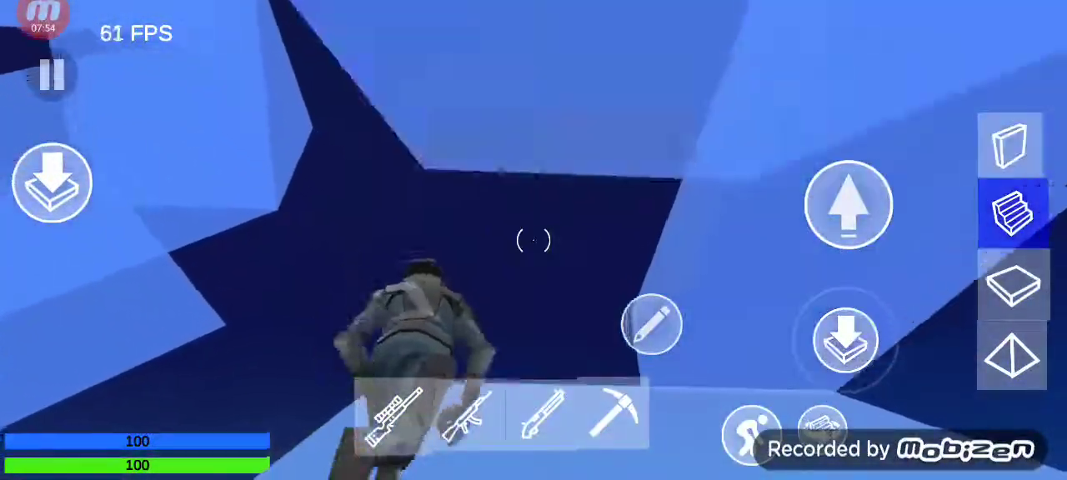
pyautogui.click(1011, 356)
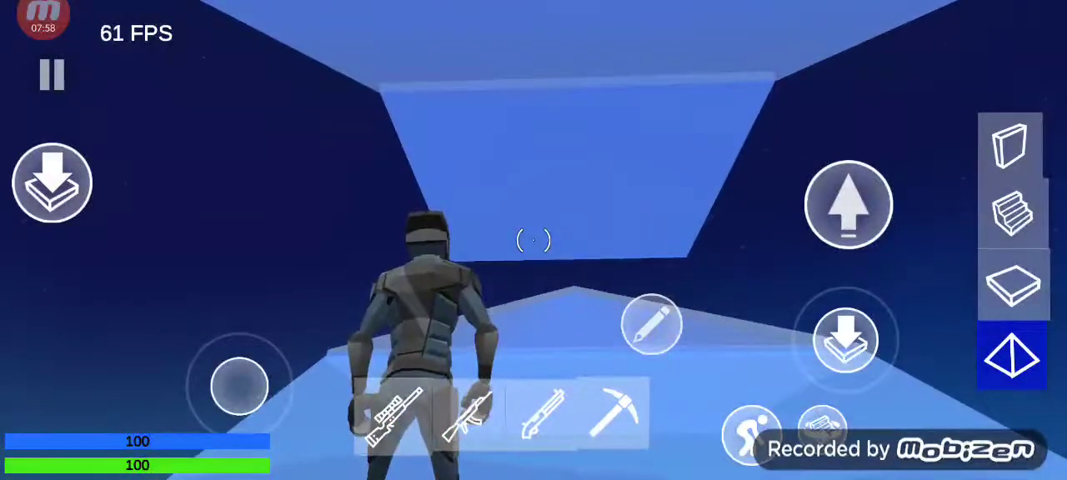
pyautogui.click(615, 415)
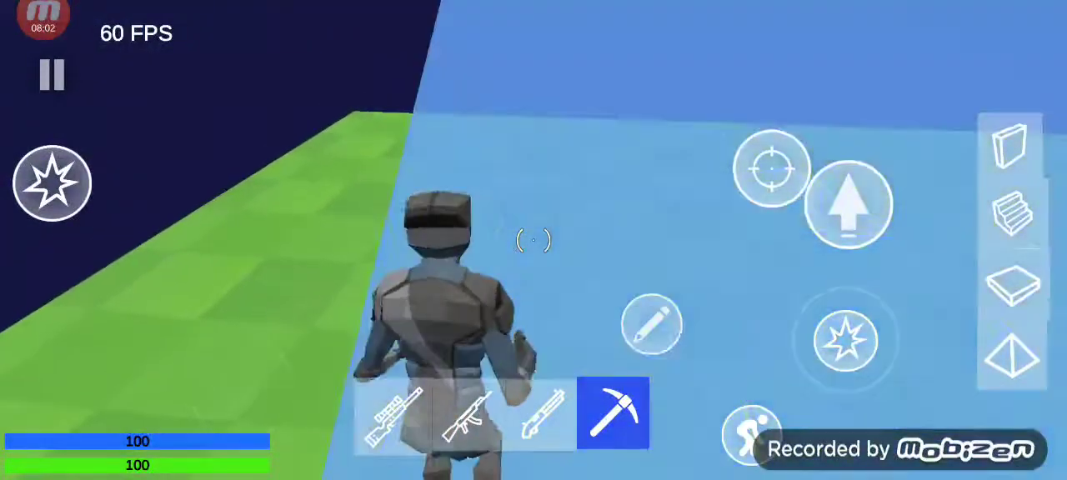
pyautogui.click(1009, 213)
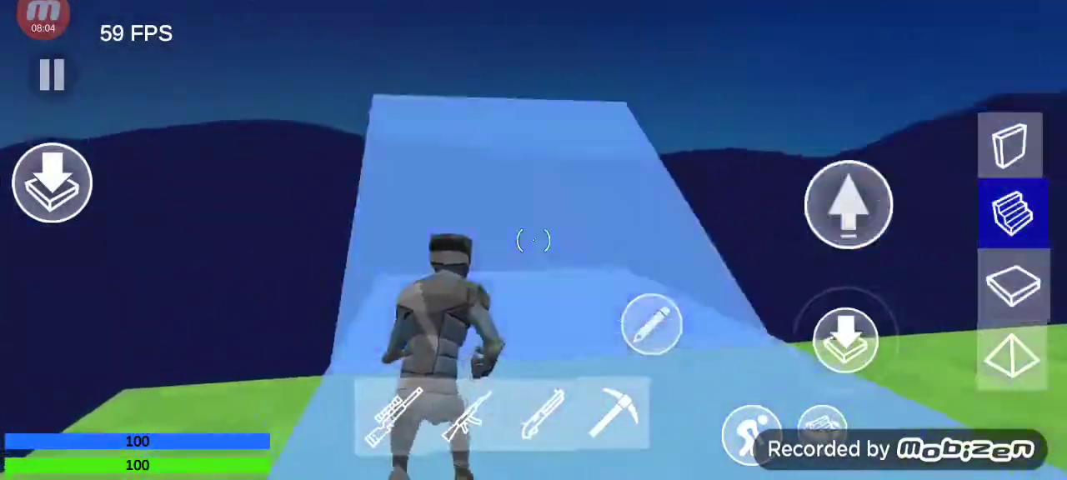